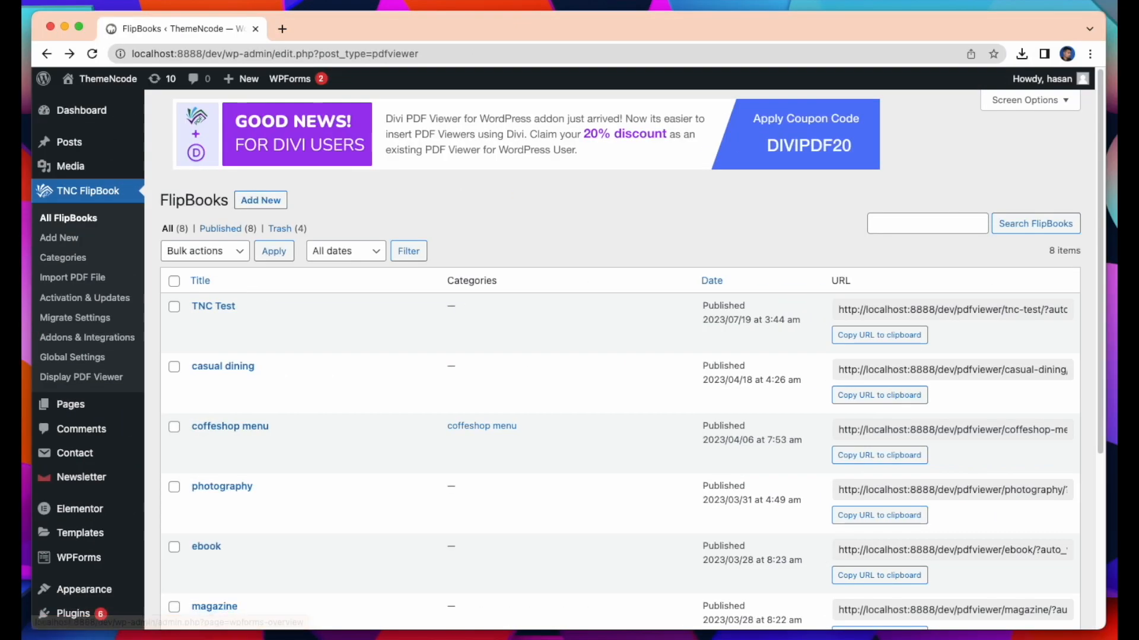
mouse_move(208, 174)
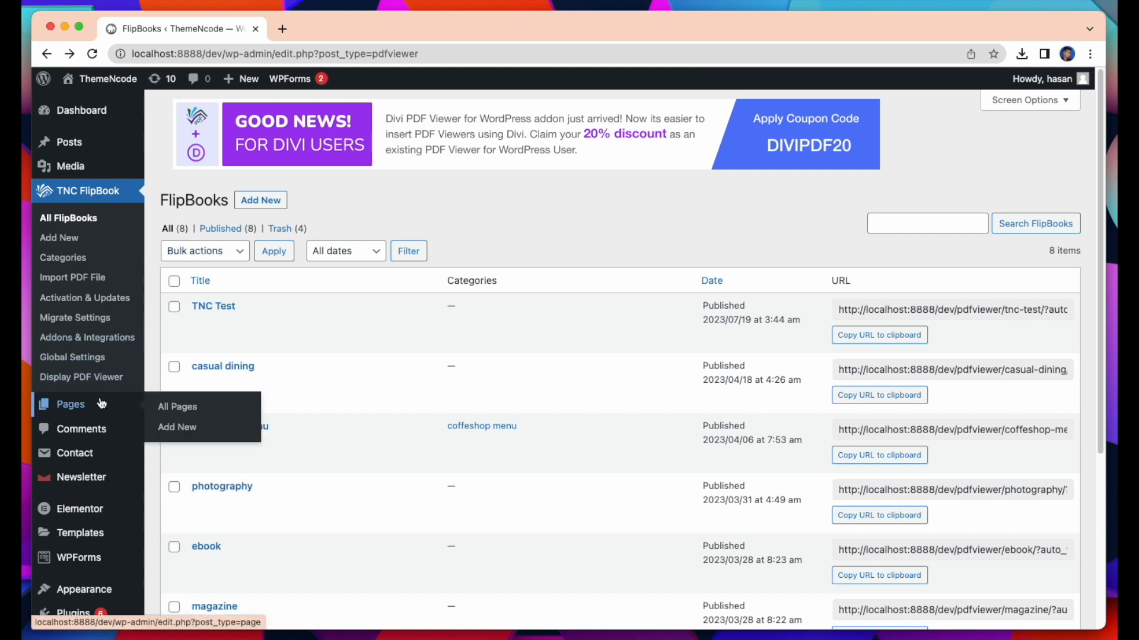
mouse_move(177, 427)
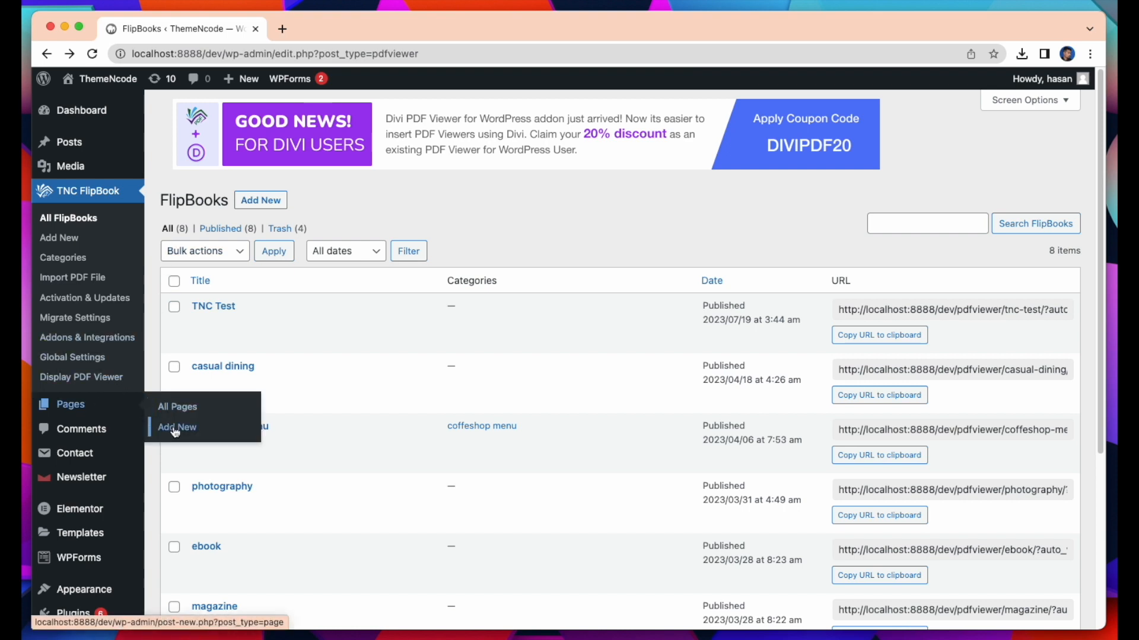
Step: Start a new page via Pages > Add New from the FlipBook admin list
left_click(177, 427)
type("T")
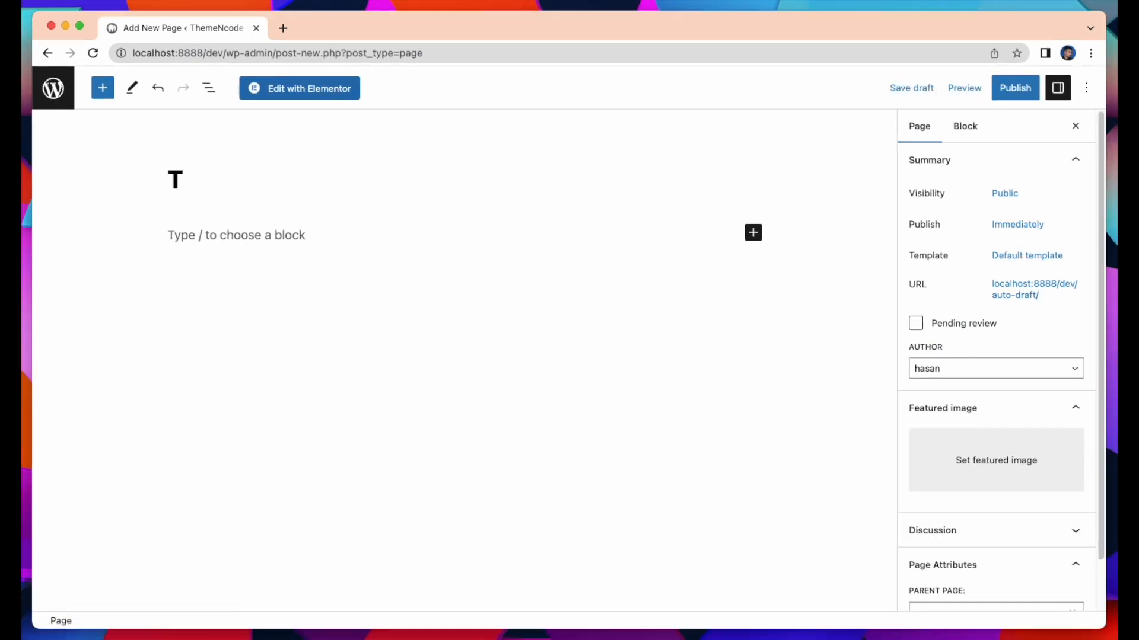
Step: Title the page 'TNC Test Page' and insert a TNC FlipBook block found by searching 'TNC'
type("NC Test")
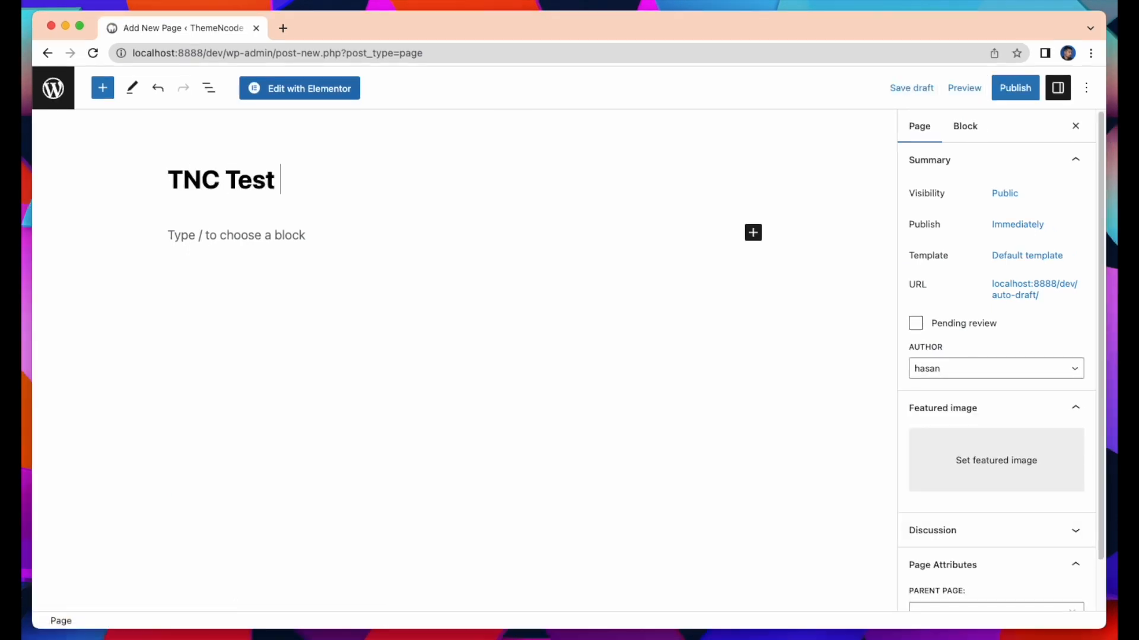
left_click(752, 232)
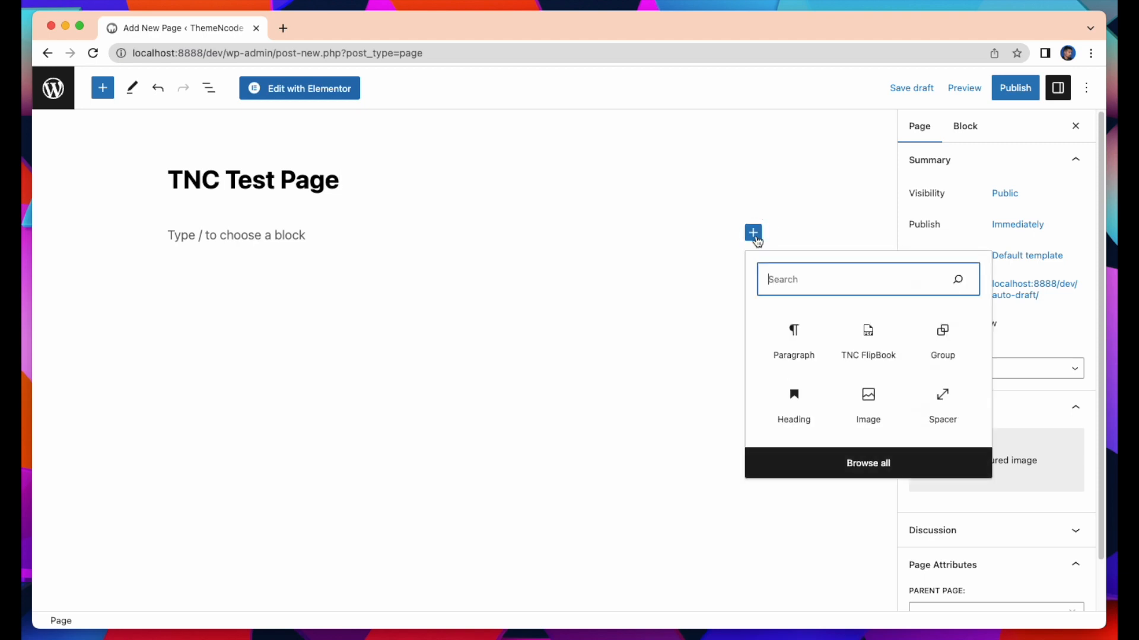
type("T")
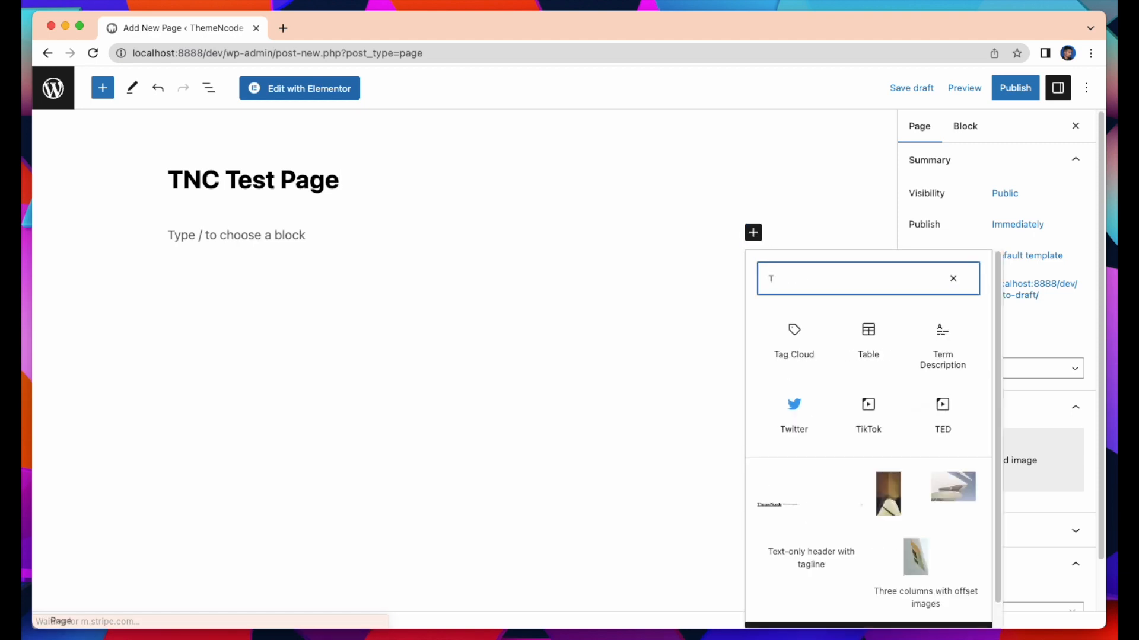
type("NC")
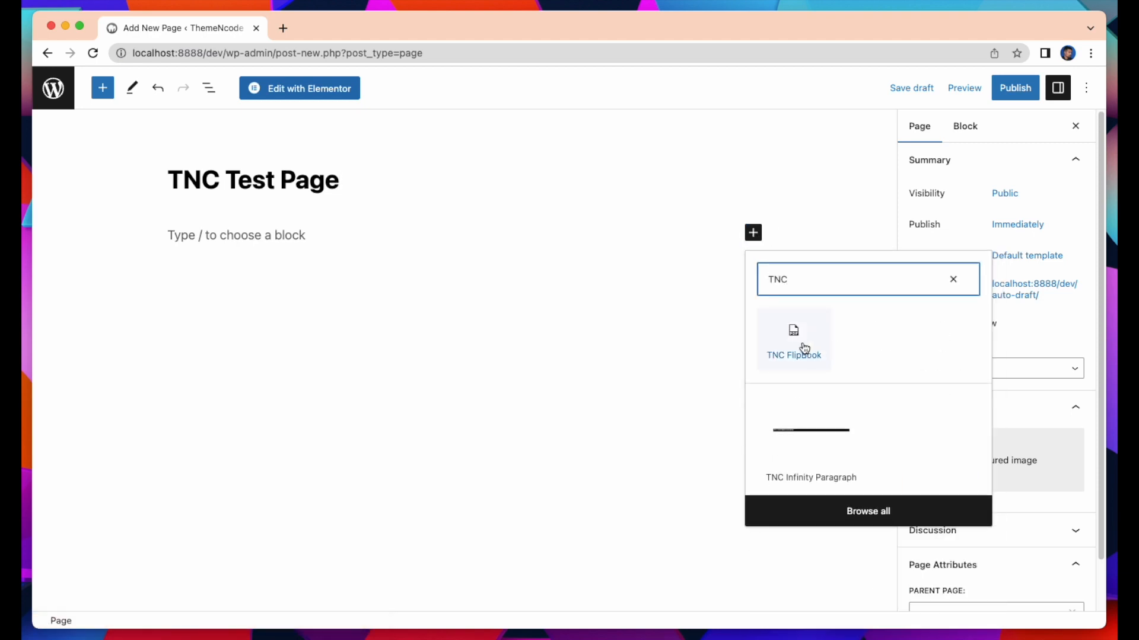
left_click(793, 340)
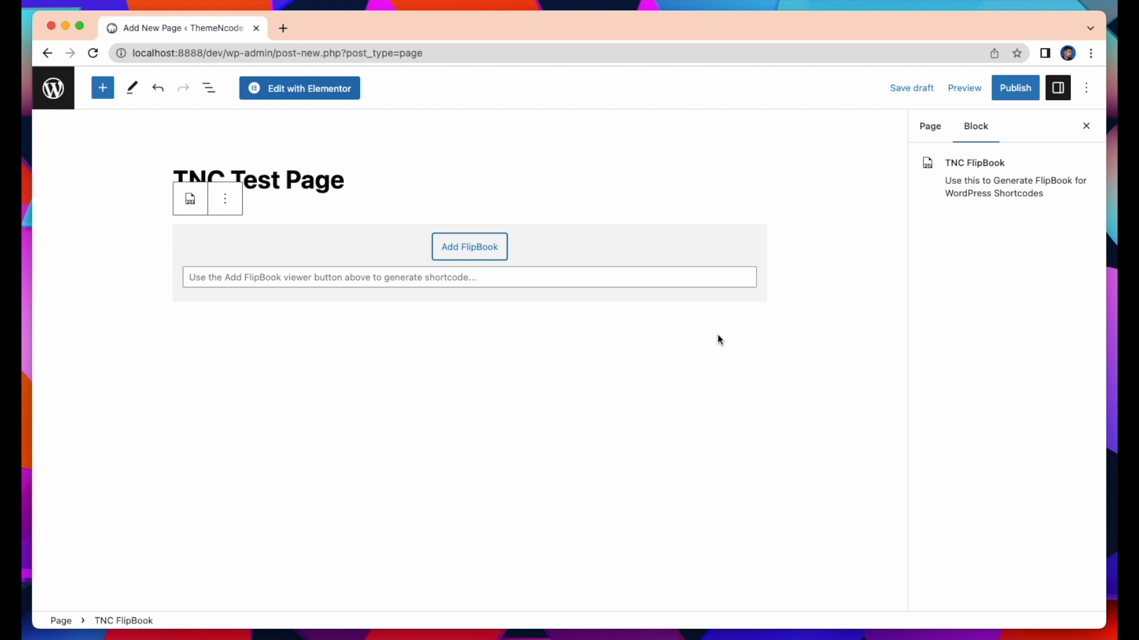
Step: Insert an 'Embed a FlipBook' shortcode for the casual dining flipbook into the block
left_click(469, 246)
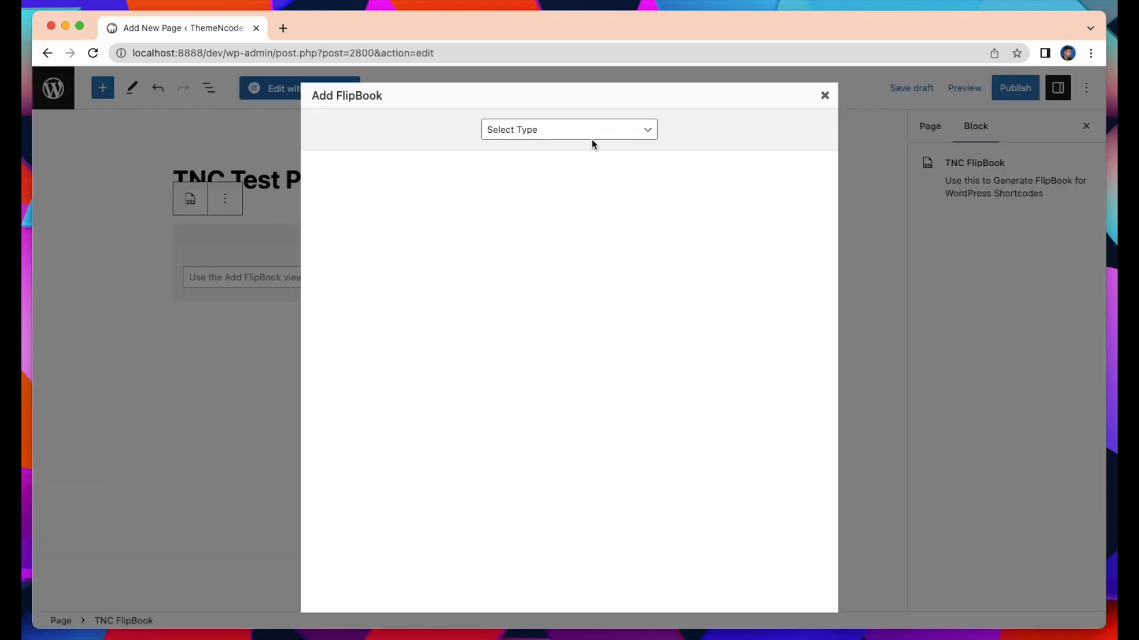
left_click(569, 129)
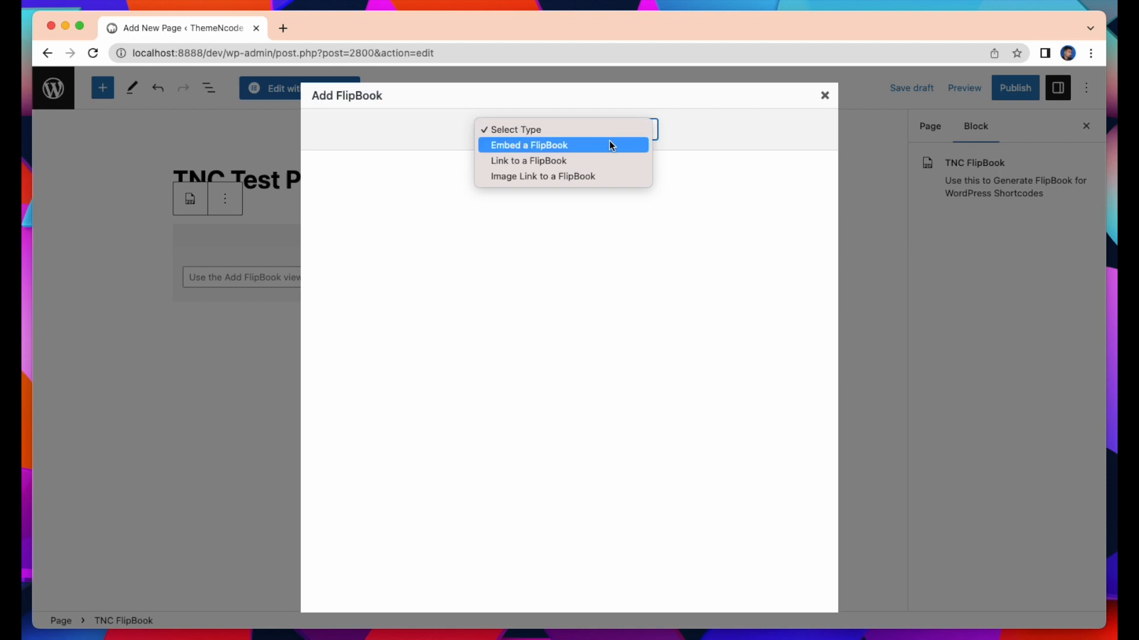
left_click(528, 145)
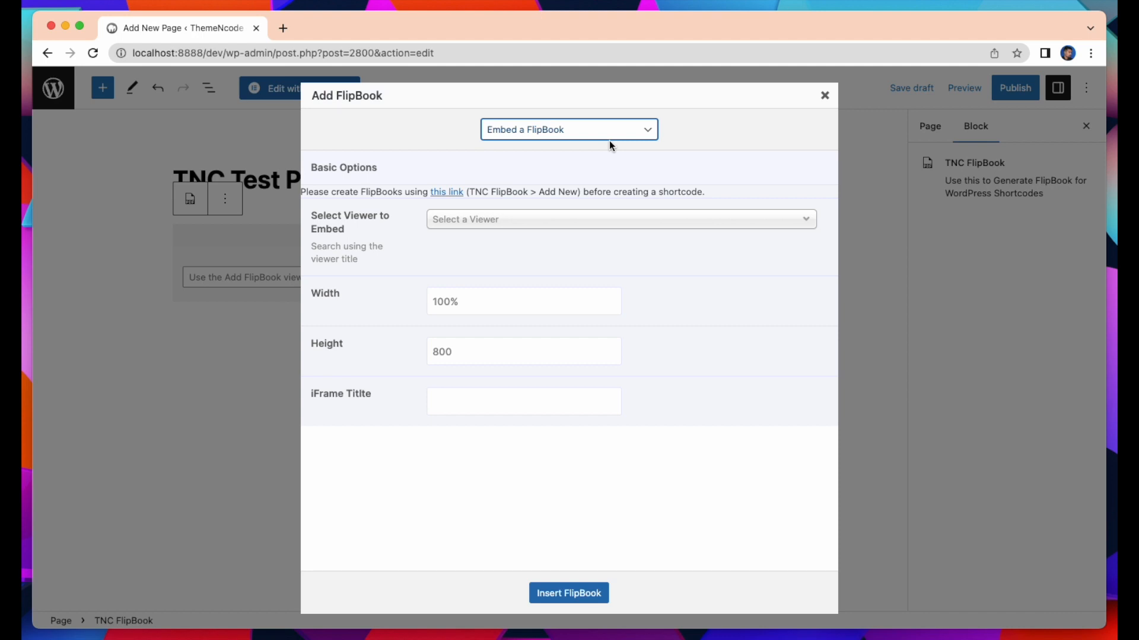
mouse_move(596, 159)
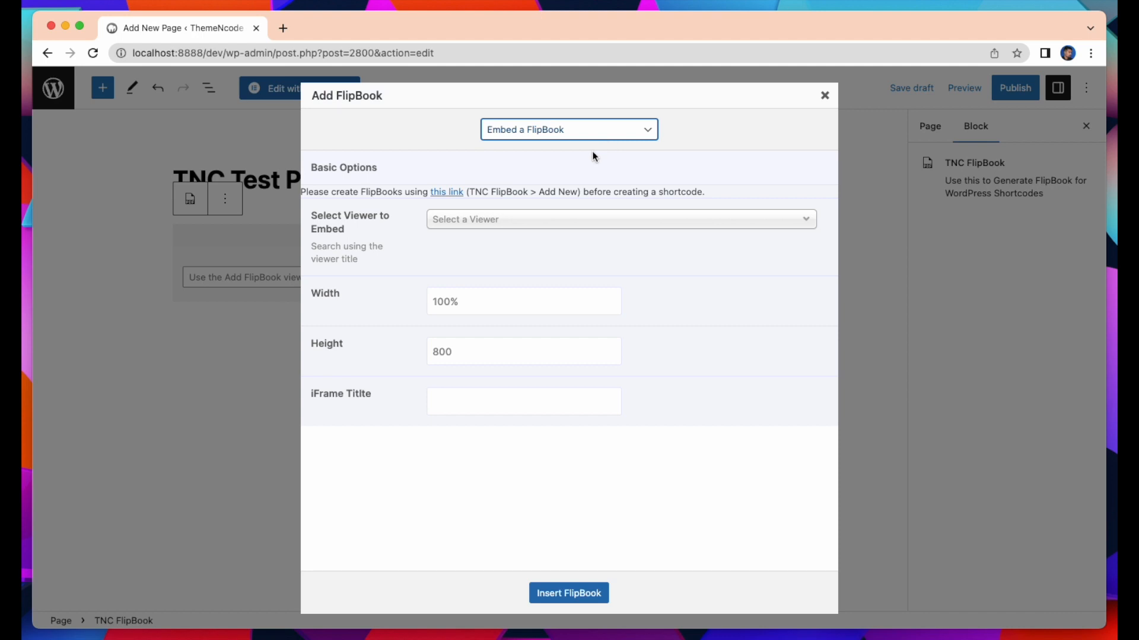
mouse_move(527, 223)
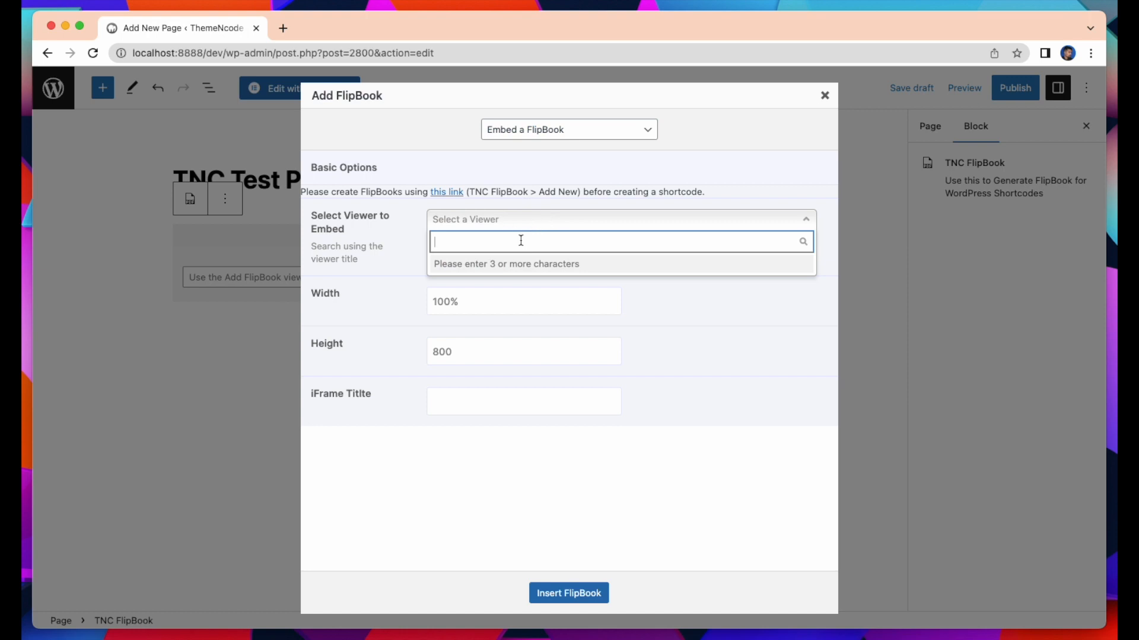
type("CAS")
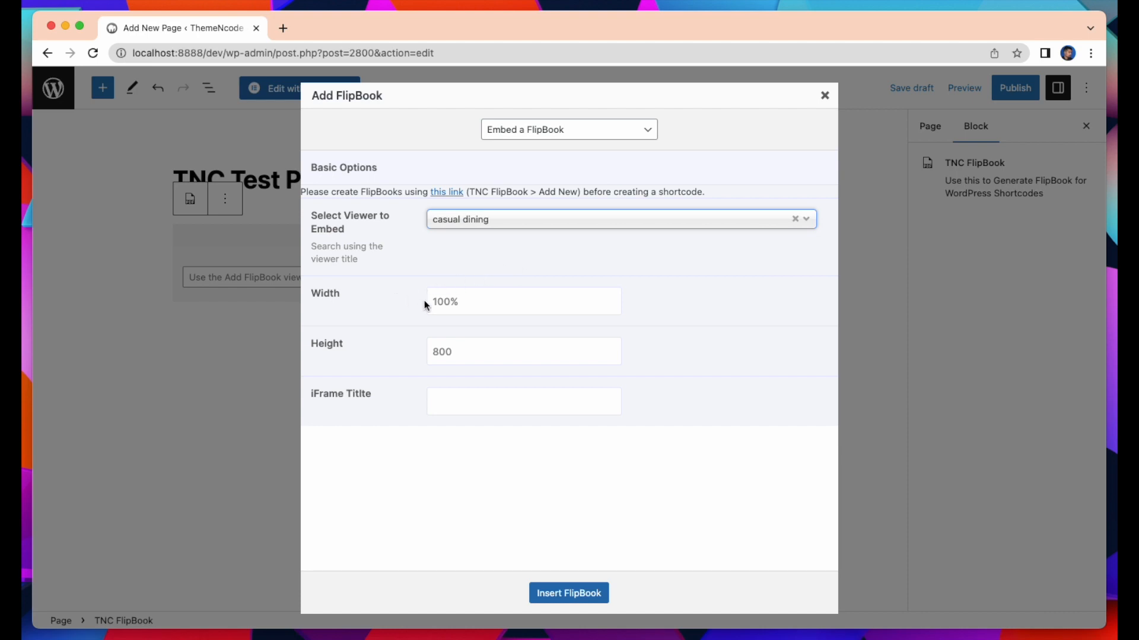
mouse_move(437, 375)
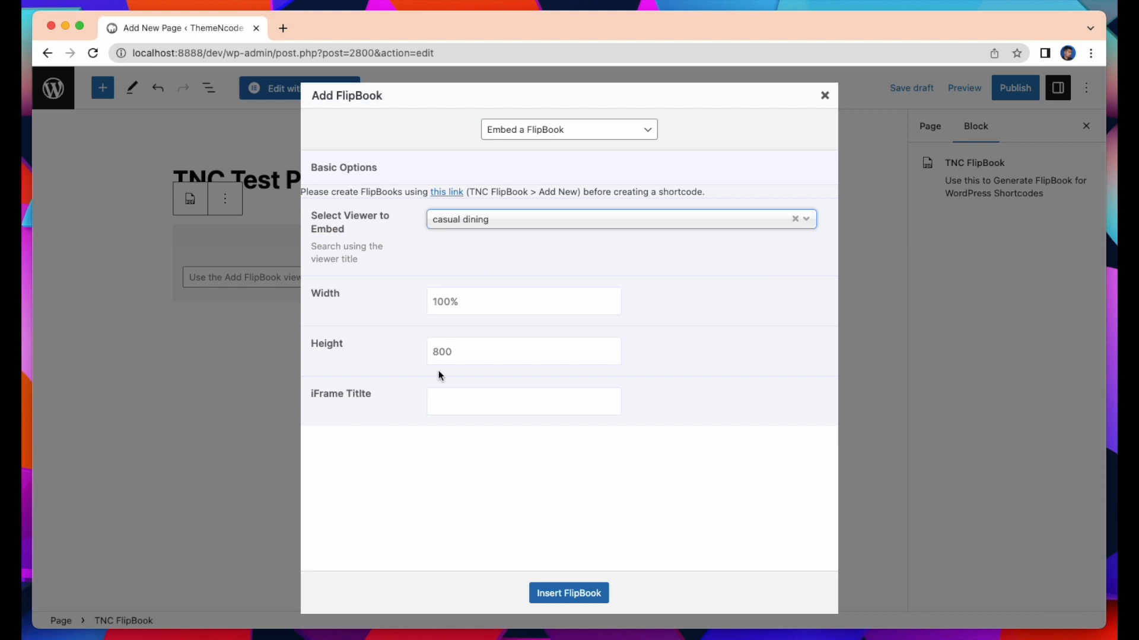
mouse_move(519, 497)
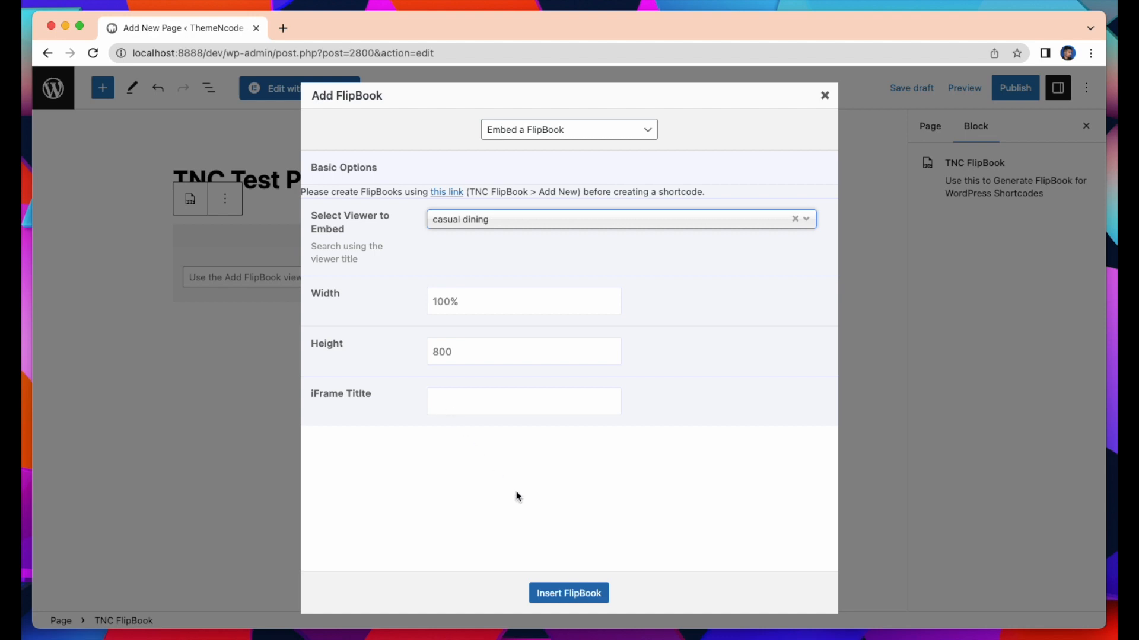
left_click(569, 593)
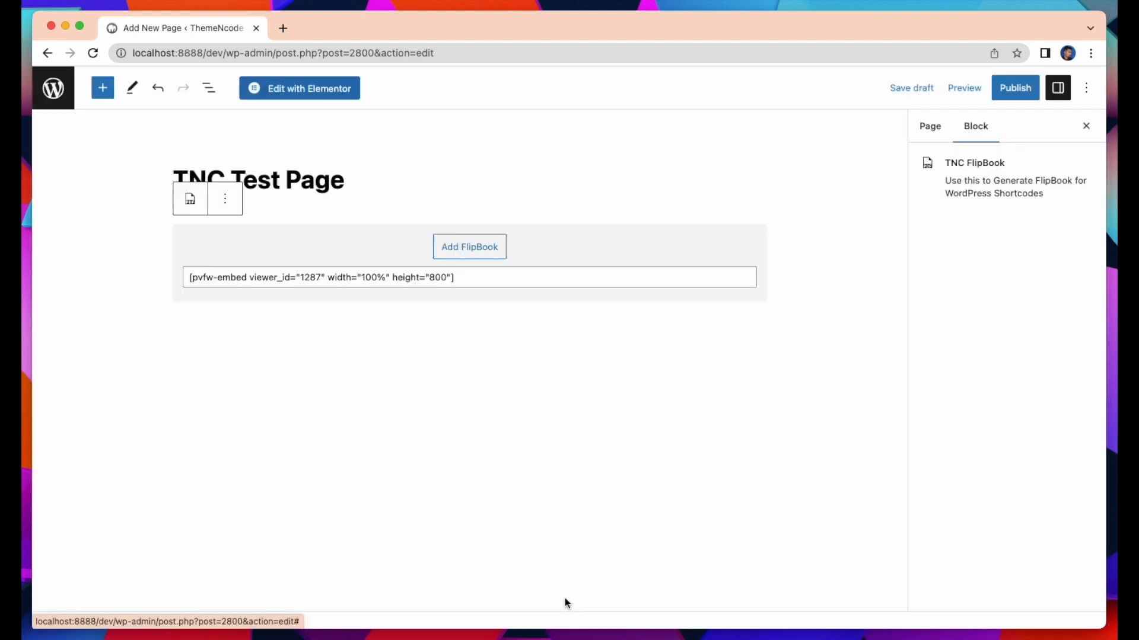
mouse_move(909, 114)
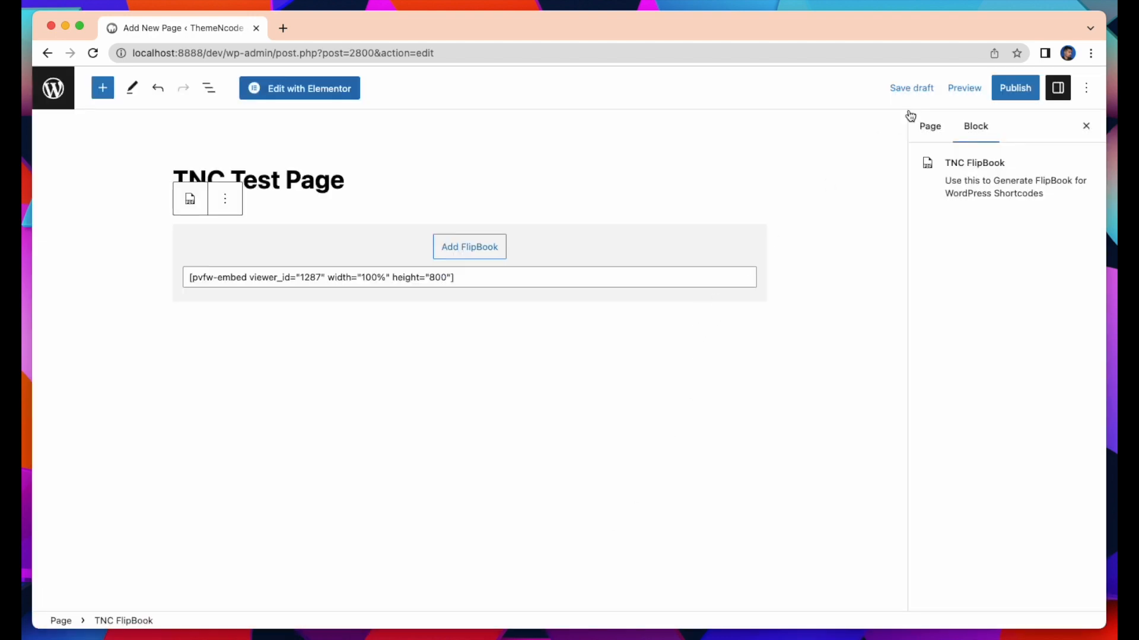
Step: Preview the page in a new browser tab
left_click(963, 87)
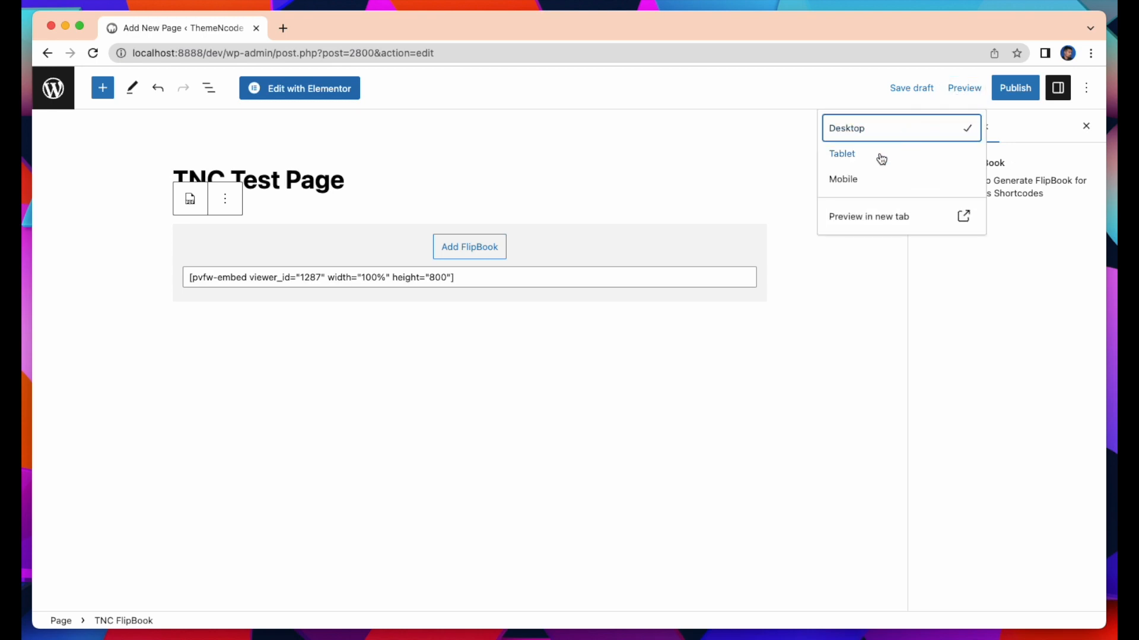
left_click(868, 216)
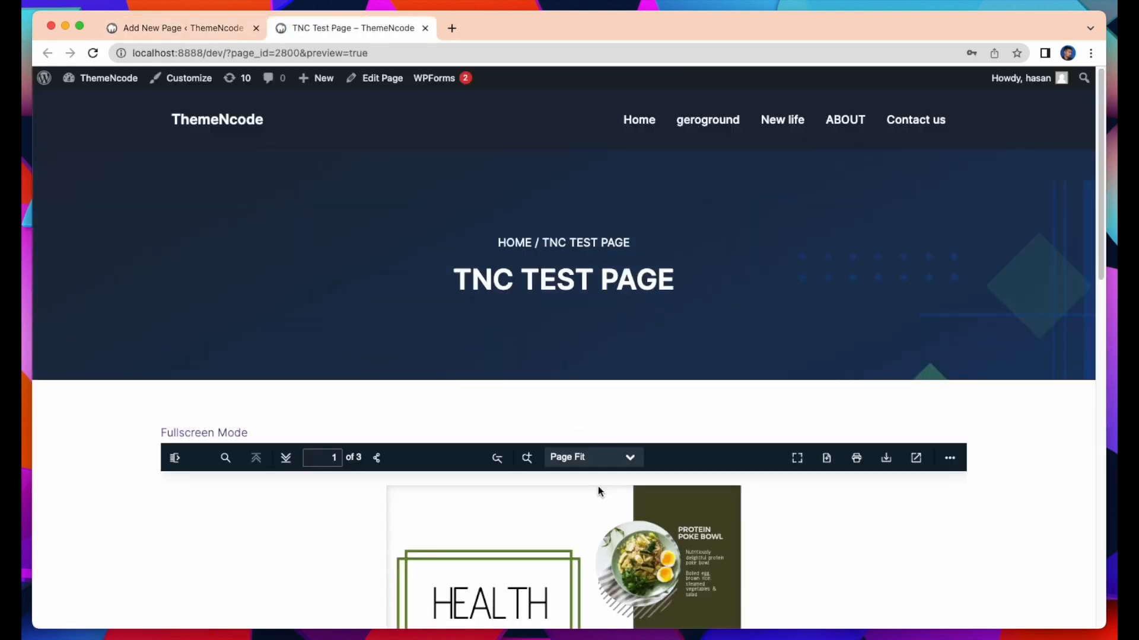
Step: Scroll the preview to the embedded flipbook and page through to its second page
scroll("down", 3)
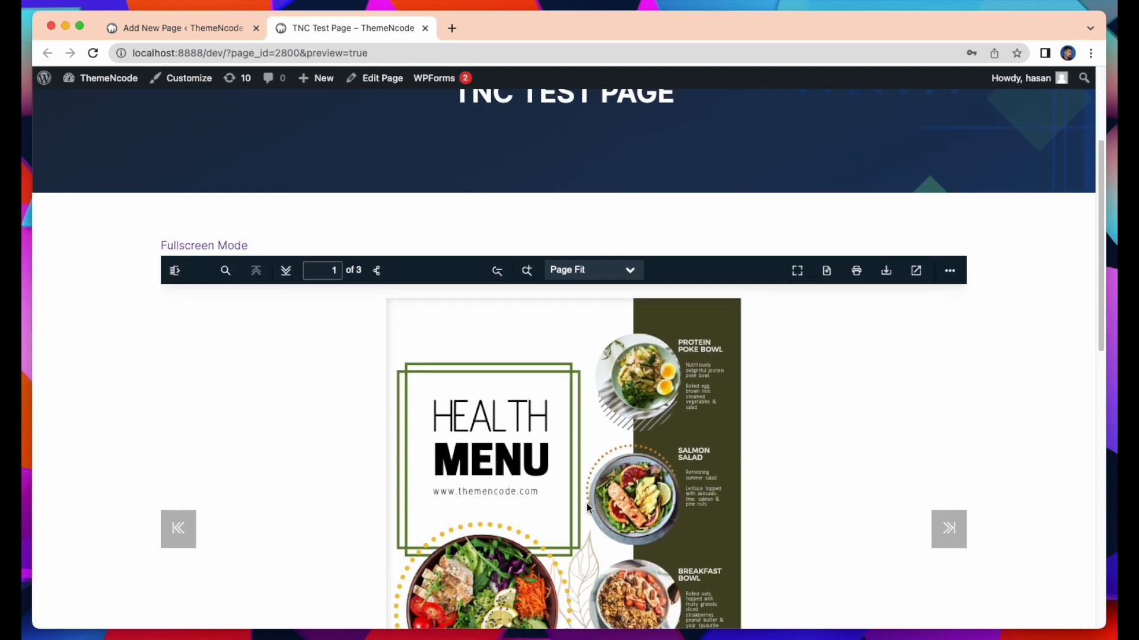
scroll("down", 3)
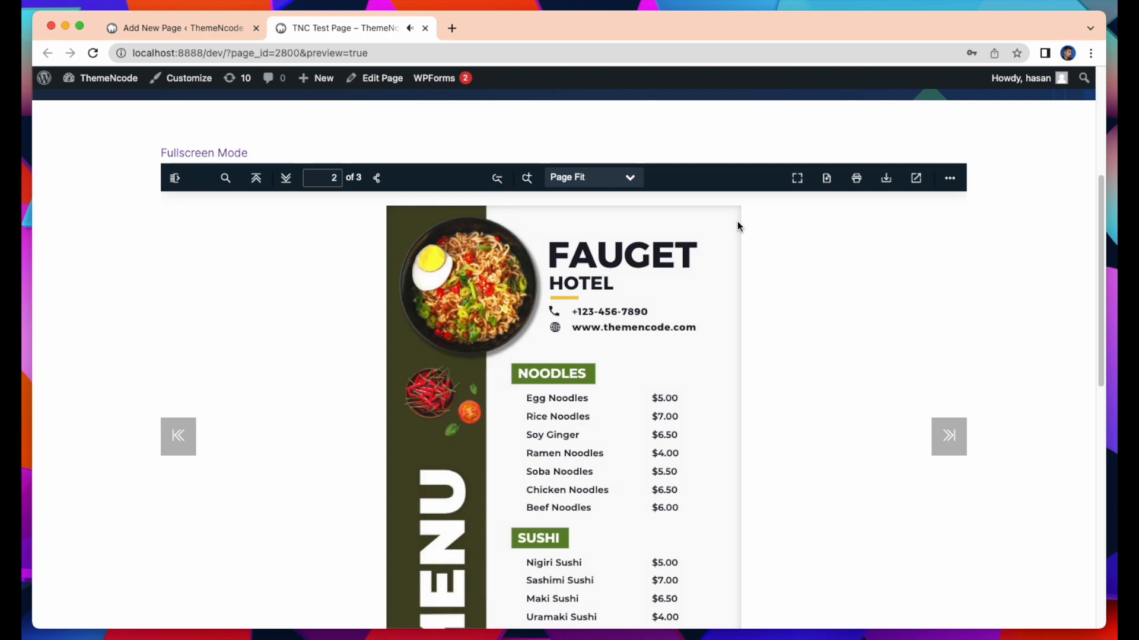
scroll("down", 3)
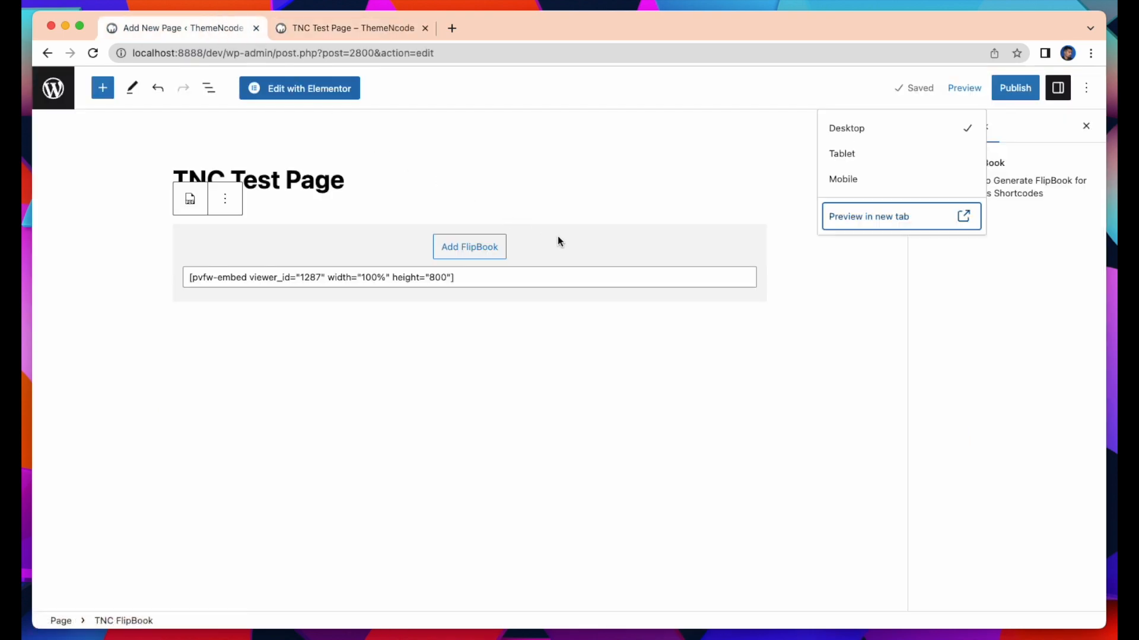
mouse_move(598, 329)
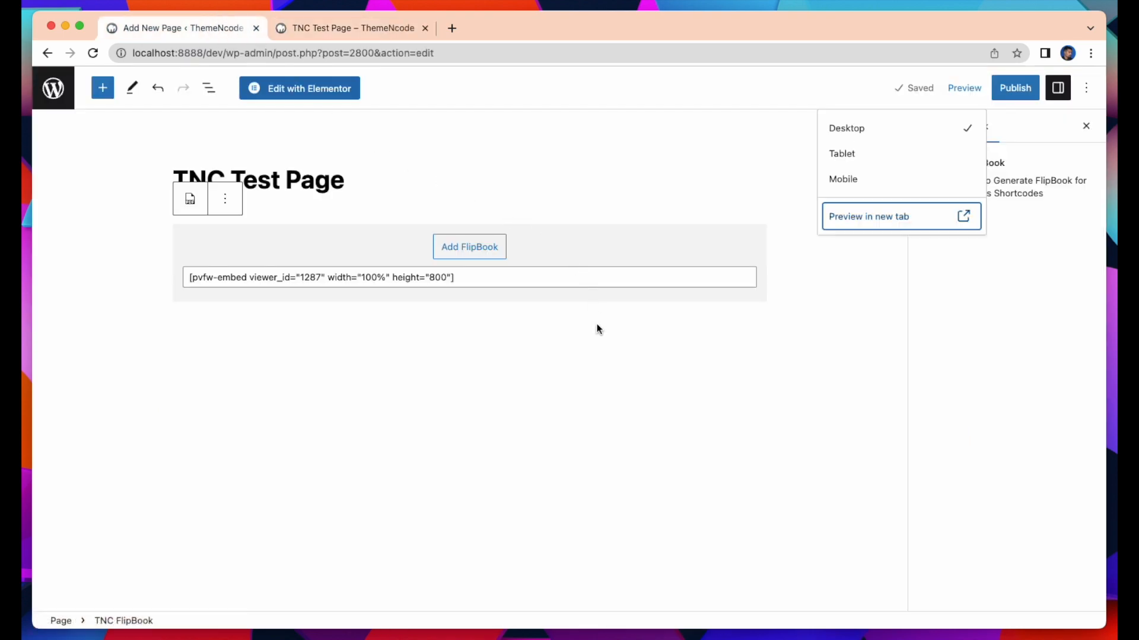
Step: Add a second TNC FlipBook block below the embed and bring up its Add FlipBook dialog
left_click(753, 331)
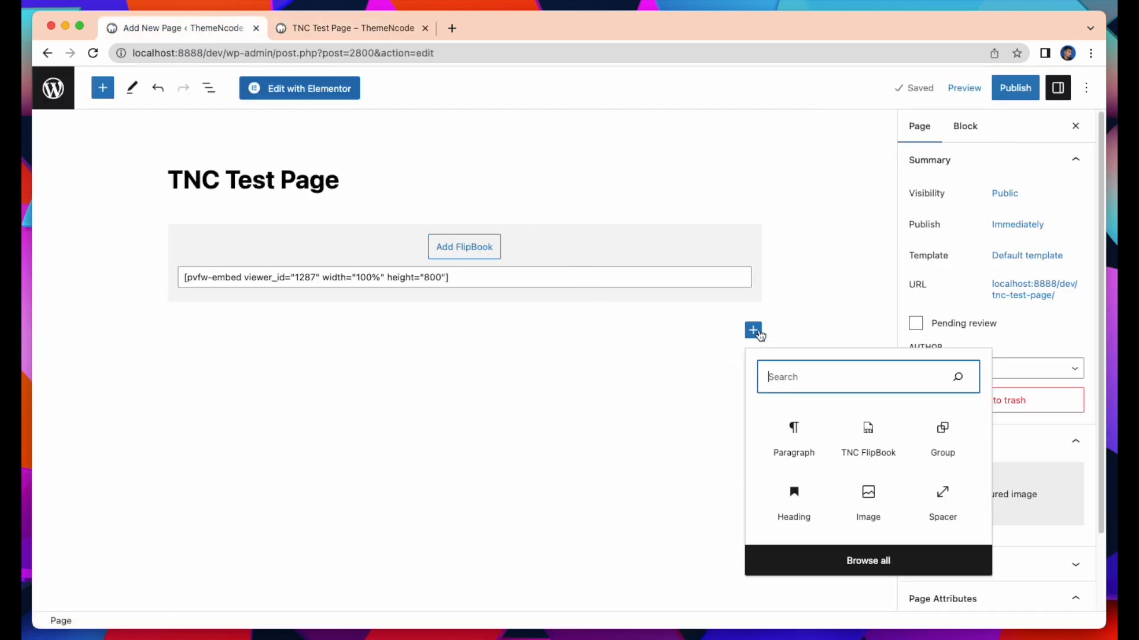
left_click(867, 439)
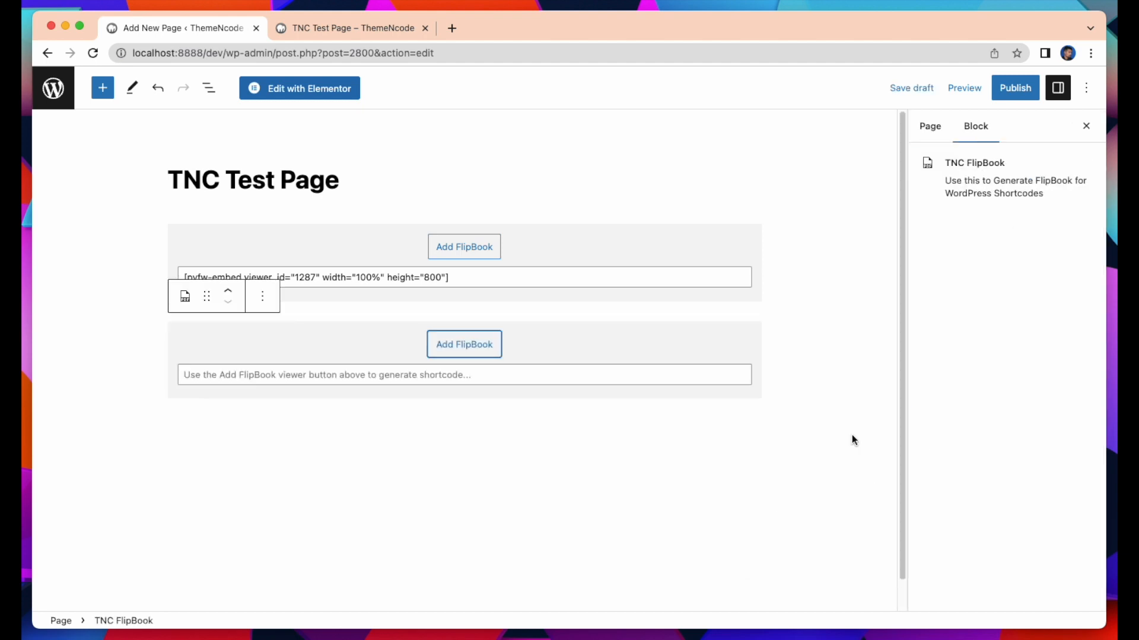
left_click(464, 247)
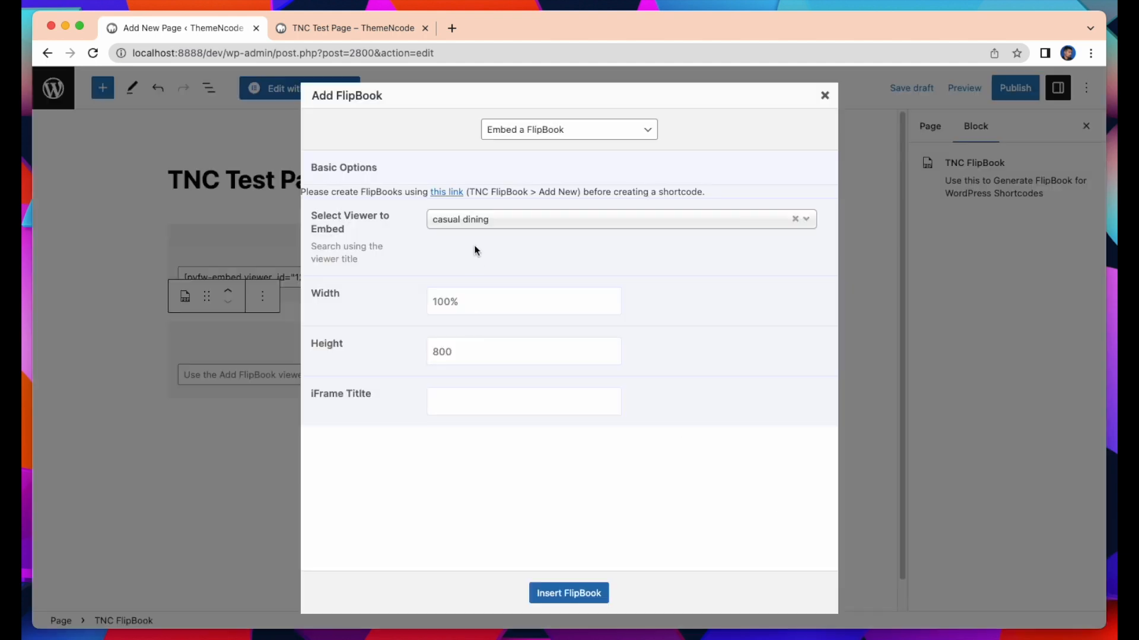
Step: Set the shortcode type to Link to a FlipBook and pick the coffeshop menu flipbook
left_click(568, 129)
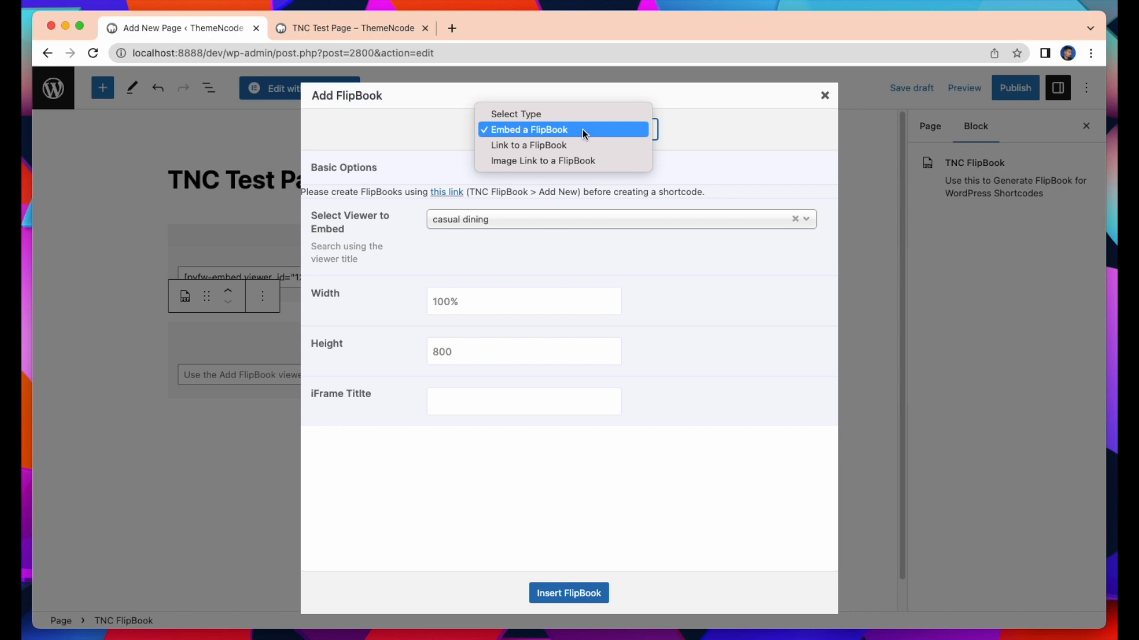
left_click(529, 146)
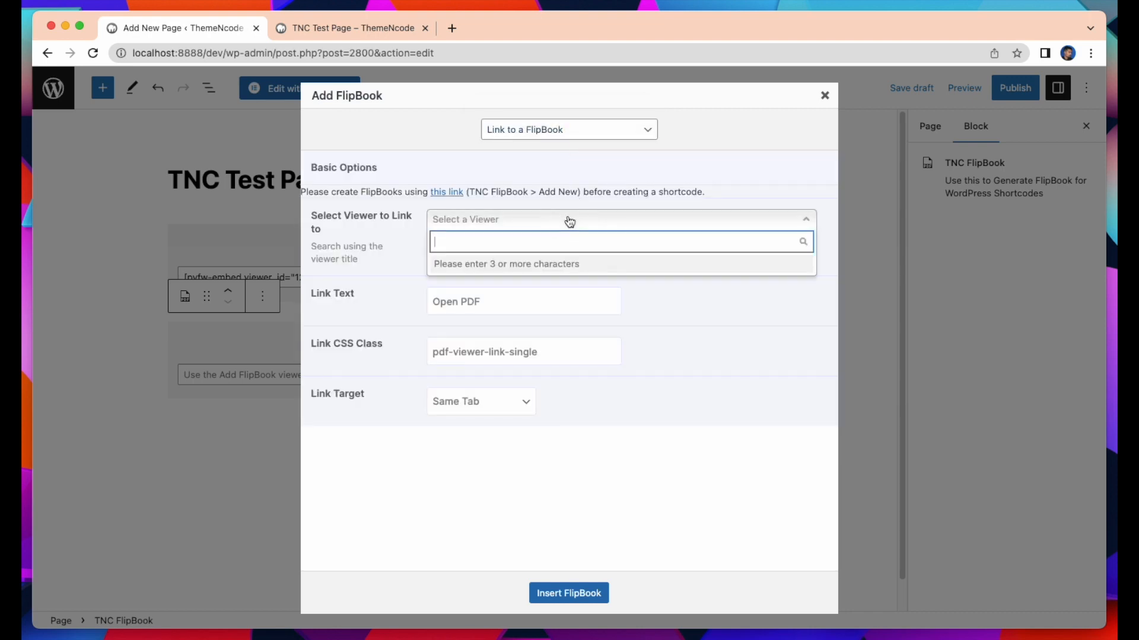
type("Co")
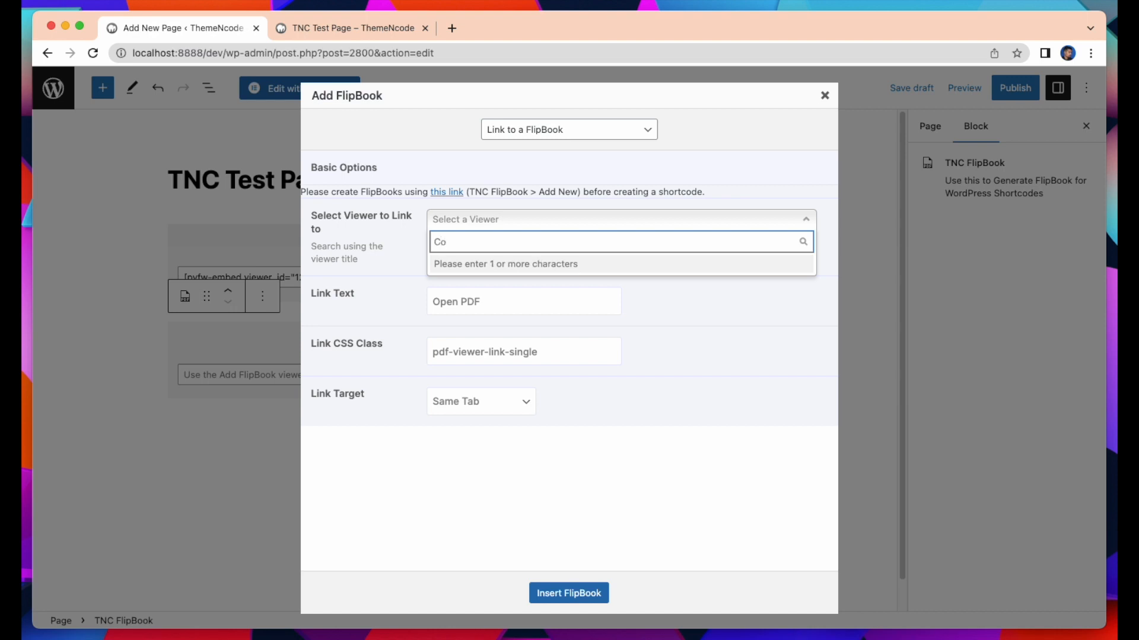
type("ffeshop menu")
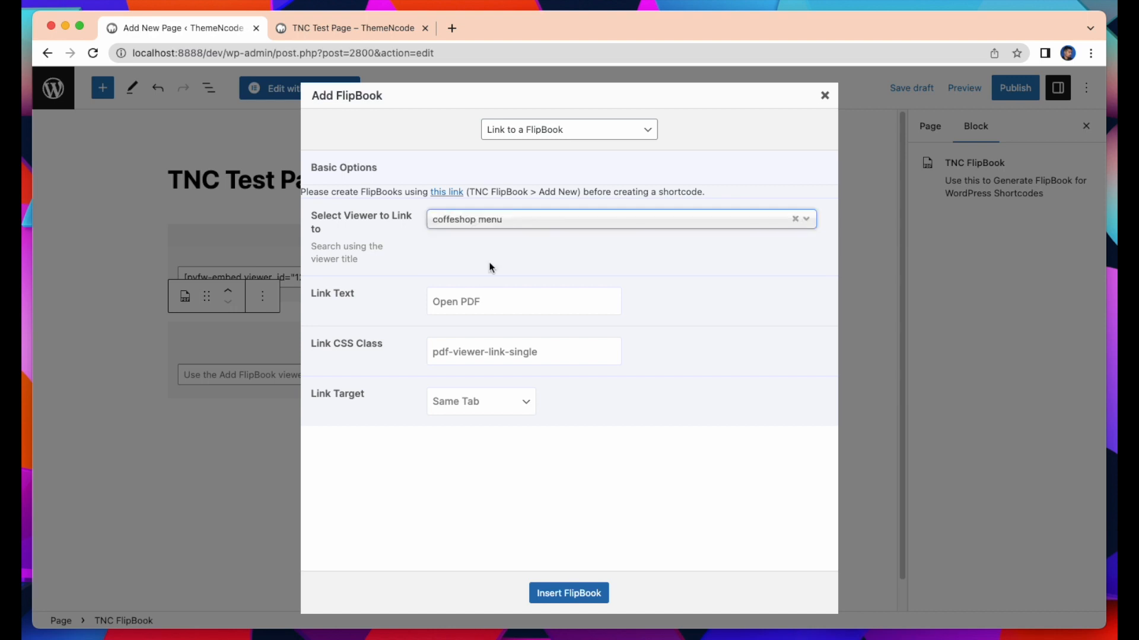
mouse_move(382, 300)
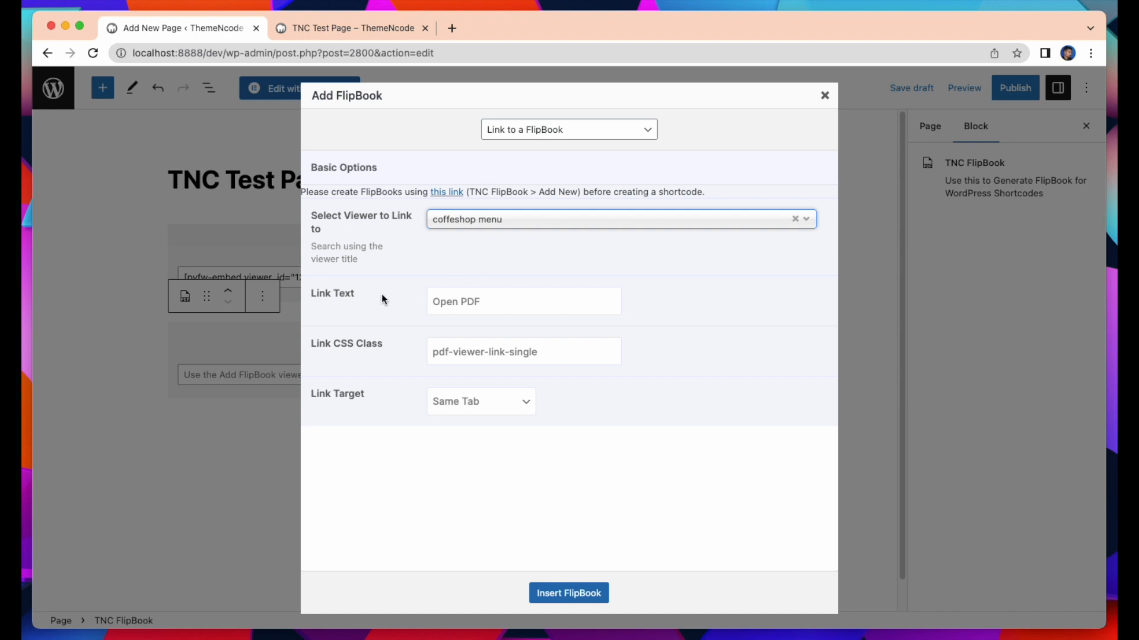
mouse_move(393, 298)
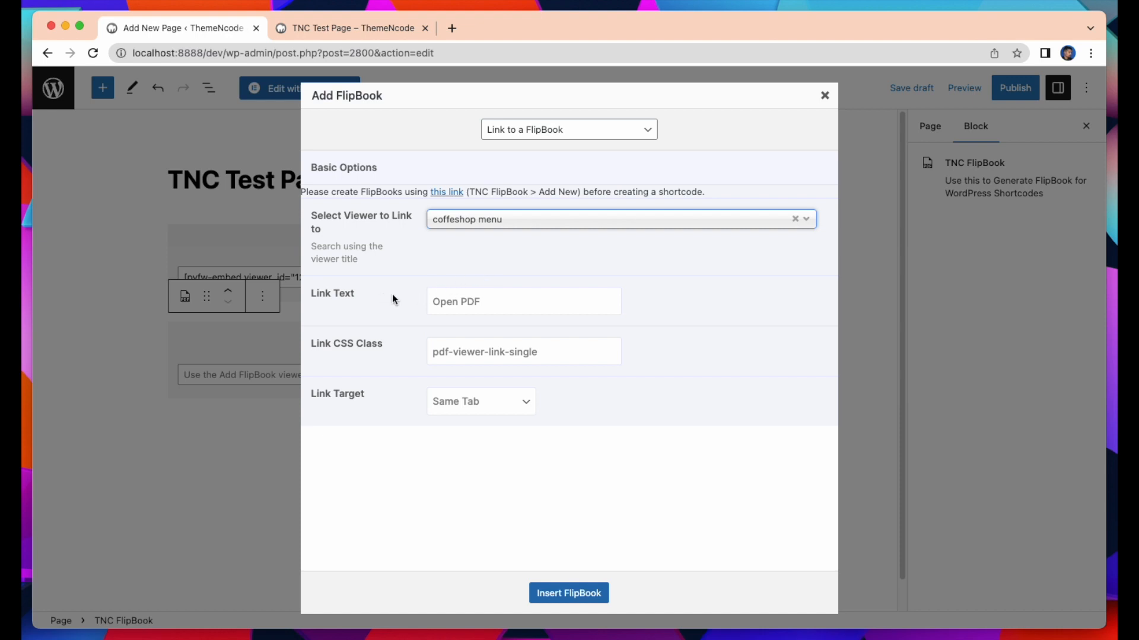
Step: Label the link 'Link Test PDF' and set its target to New Tab
left_click(523, 301)
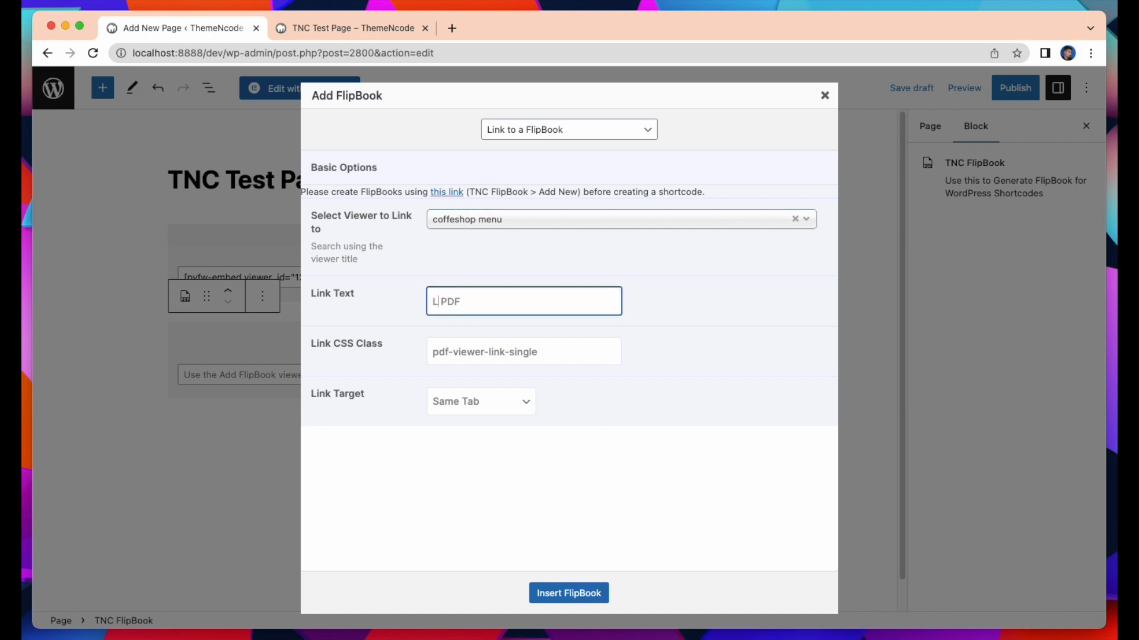
type("Link Test PDF")
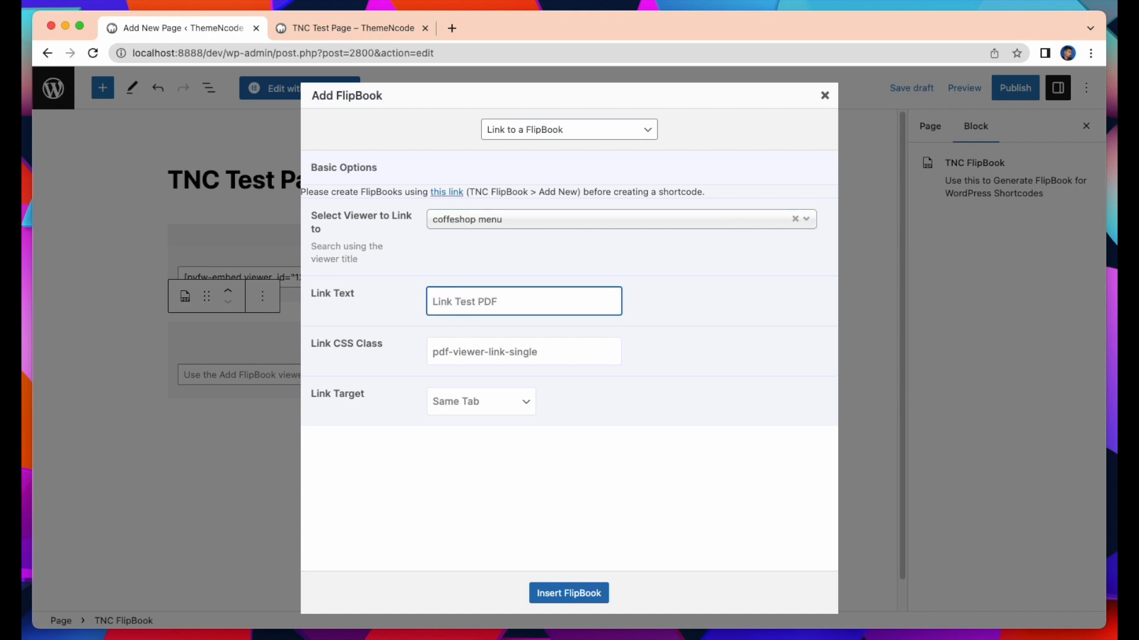
mouse_move(425, 367)
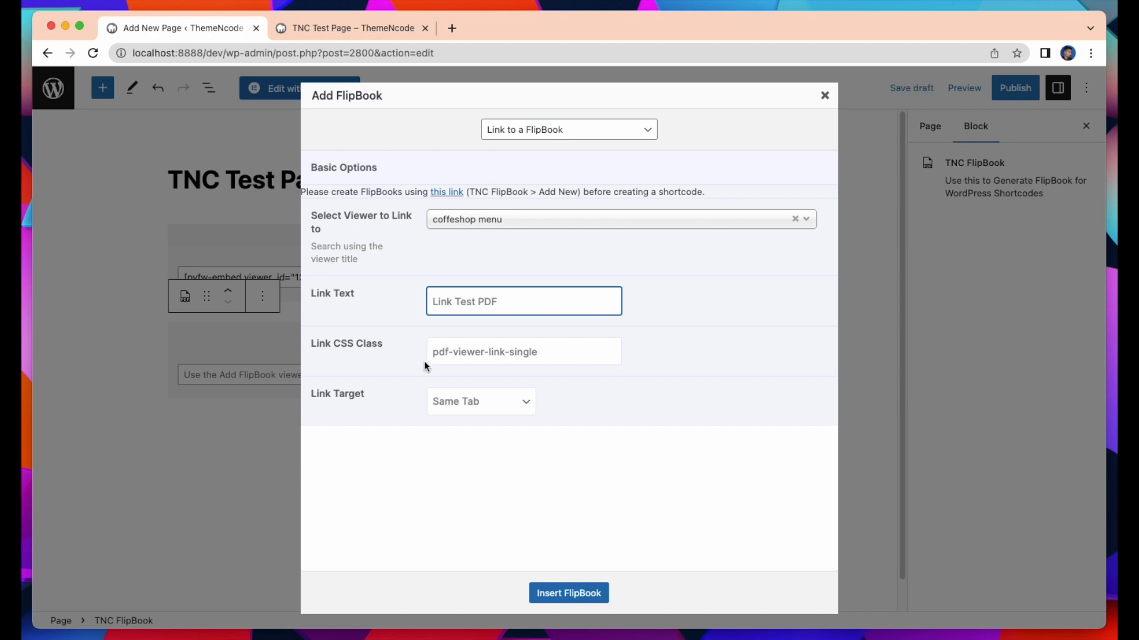
mouse_move(428, 363)
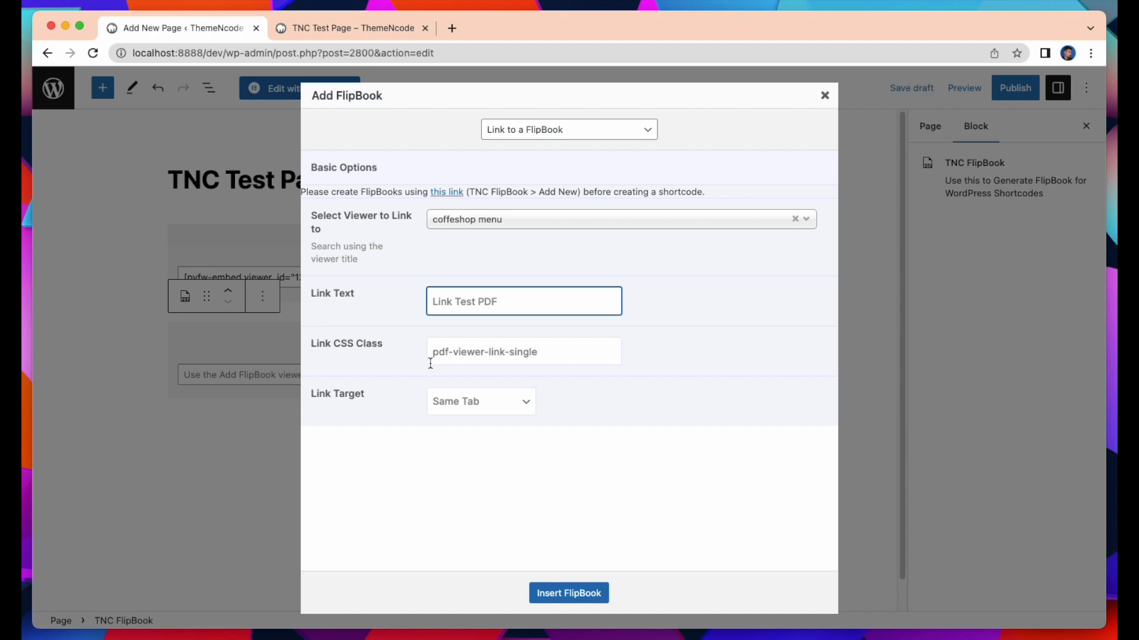
mouse_move(433, 407)
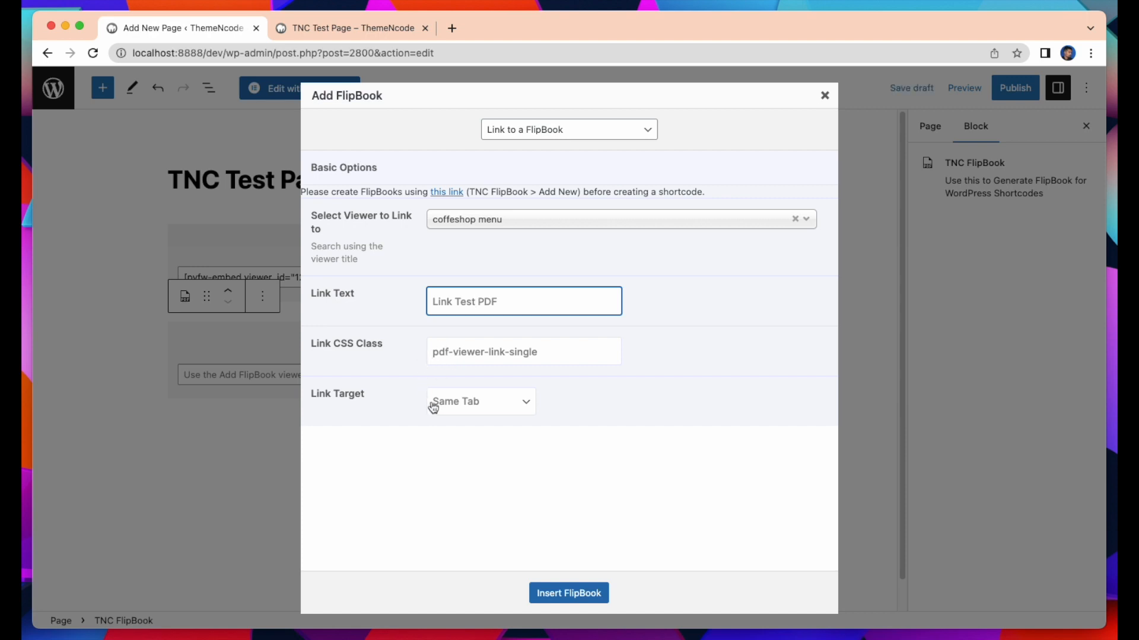
left_click(479, 401)
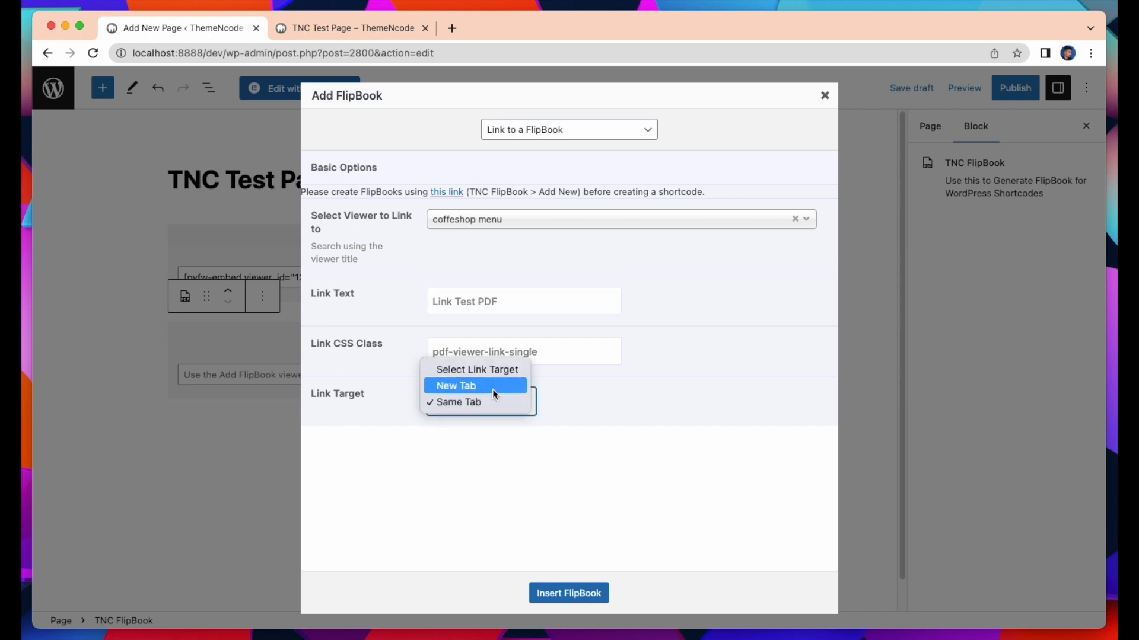
left_click(963, 88)
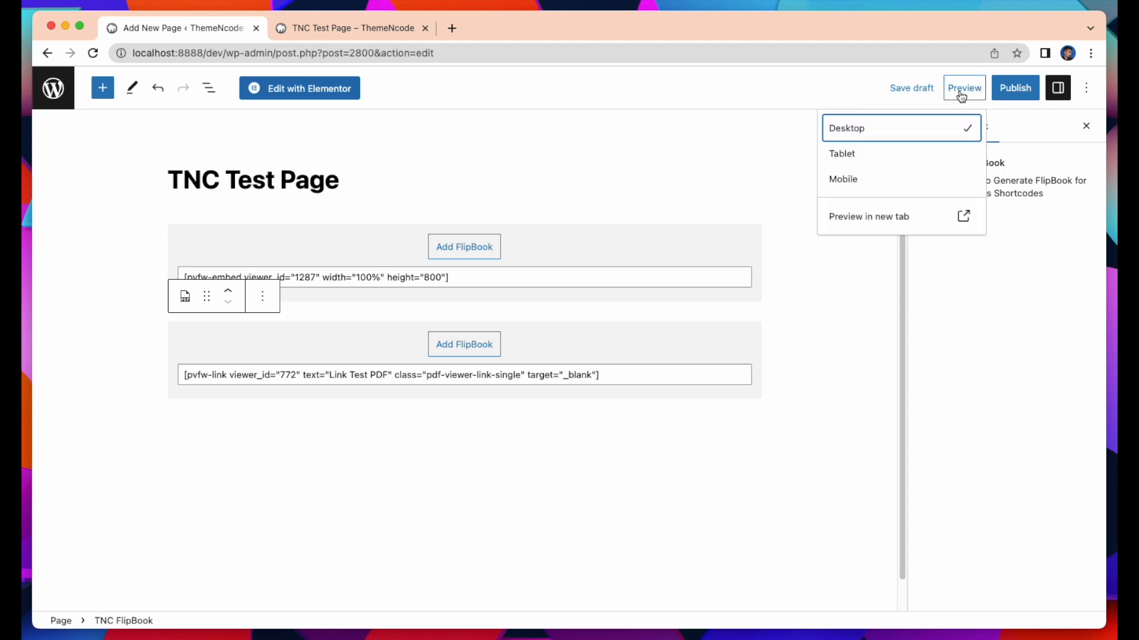
Step: Preview the page in a new tab and follow the Link Test PDF link to its flipbook viewer
left_click(868, 216)
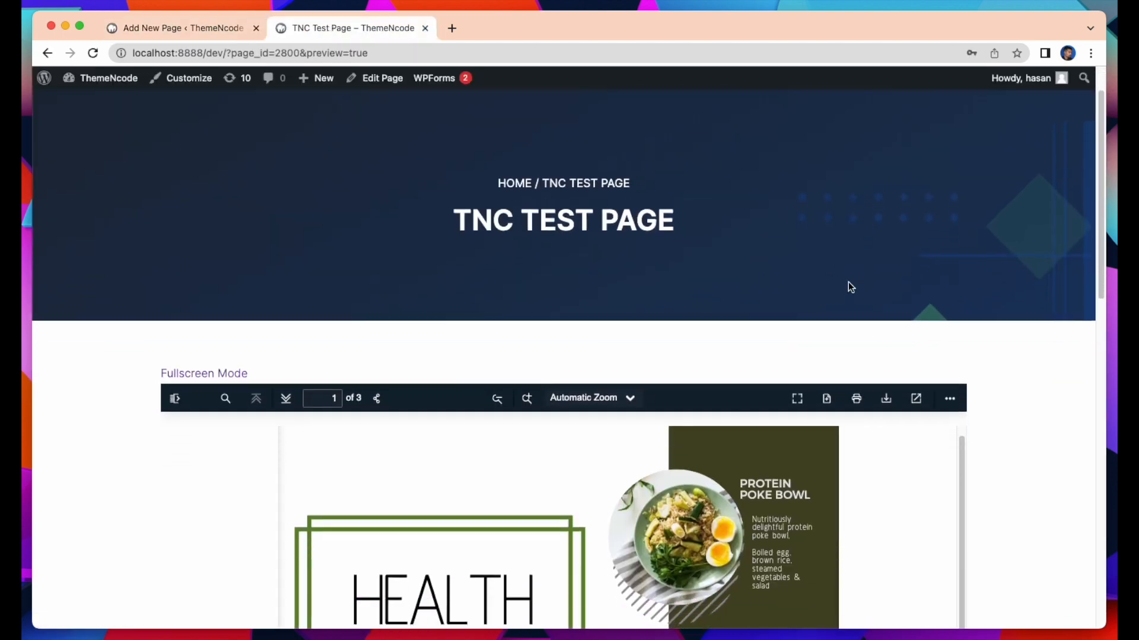
scroll("down", 3)
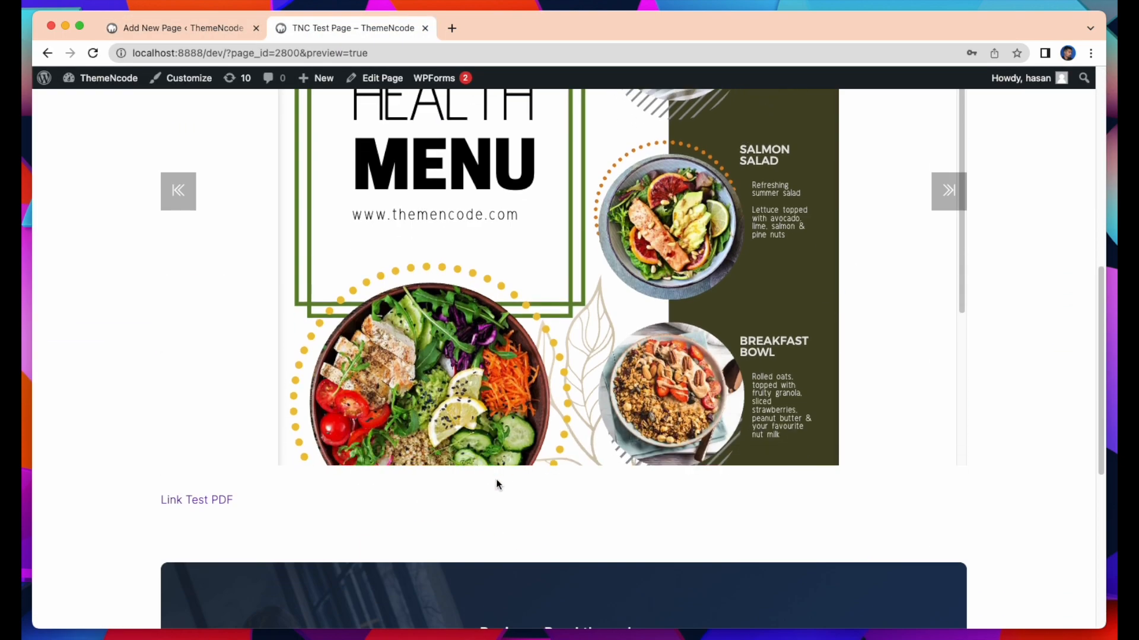
mouse_move(196, 499)
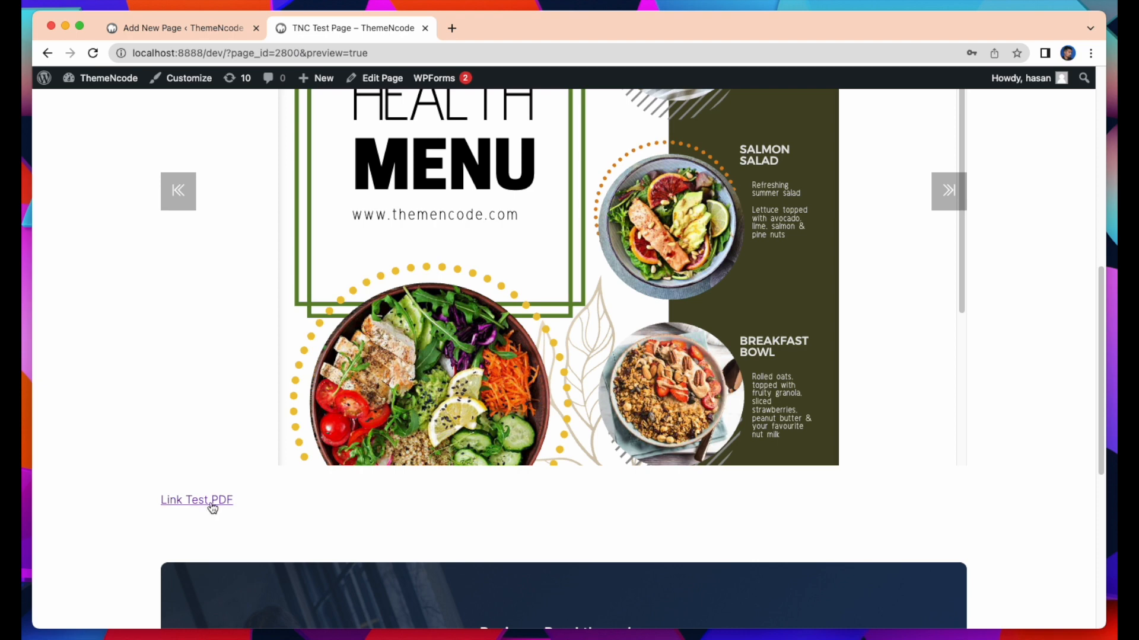
mouse_move(197, 500)
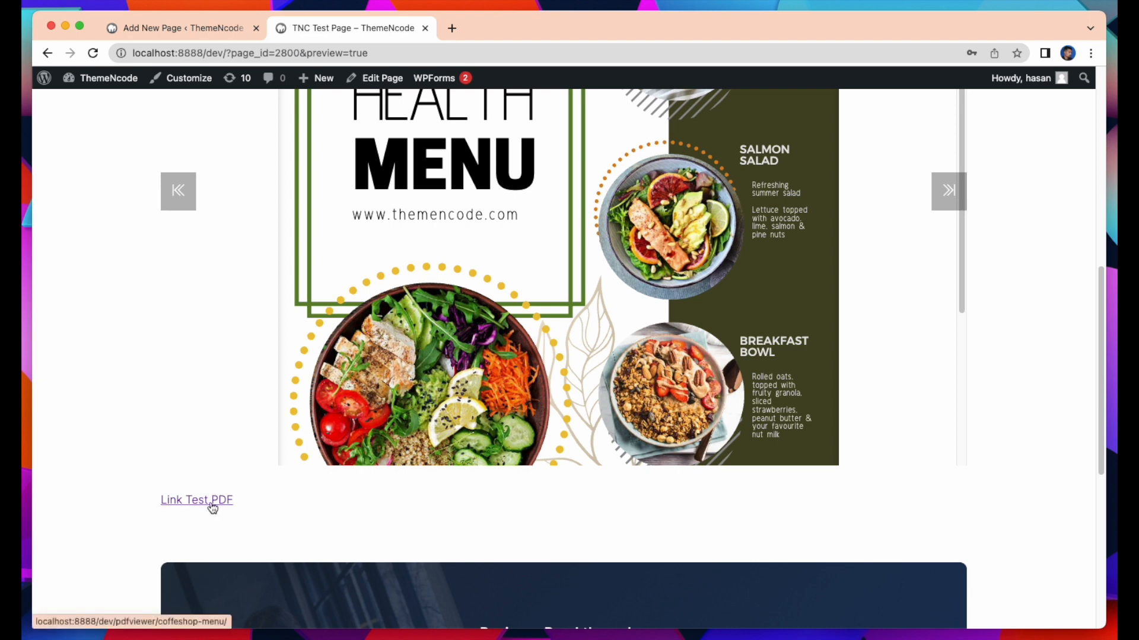
left_click(197, 500)
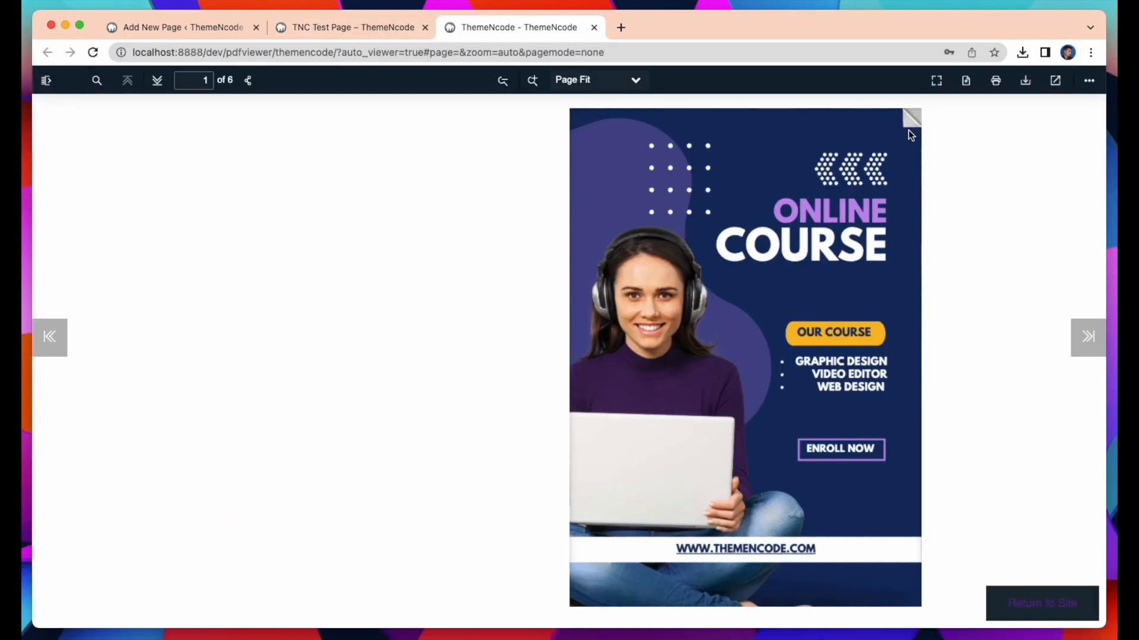
left_click(1087, 336)
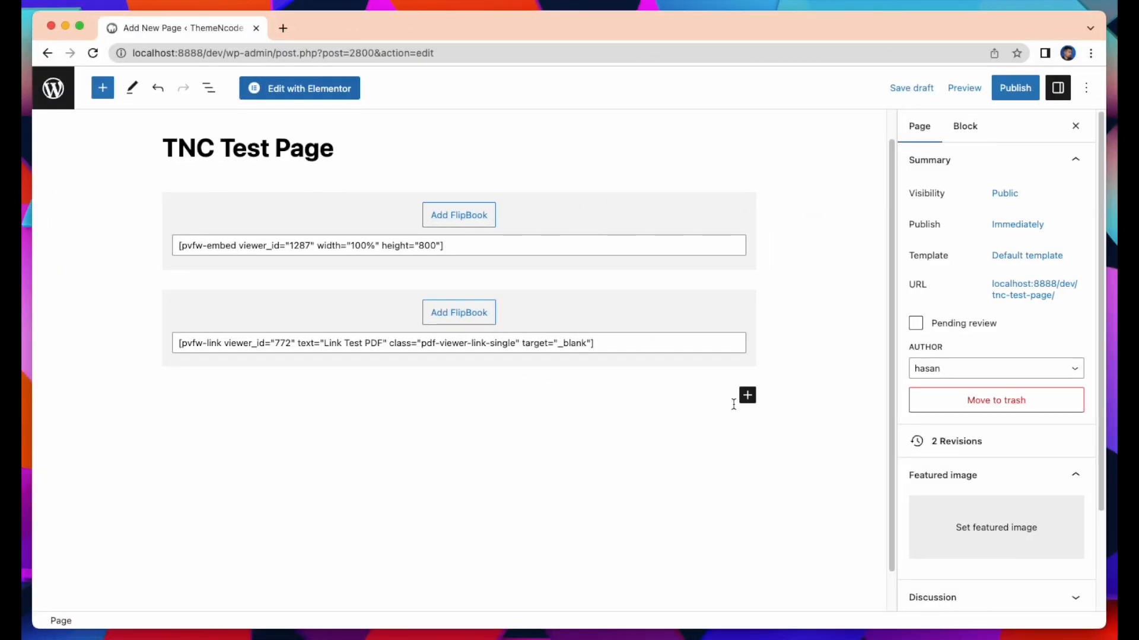
Step: Add a third TNC FlipBook block as an Image Link to the houseplant flipbook
left_click(747, 395)
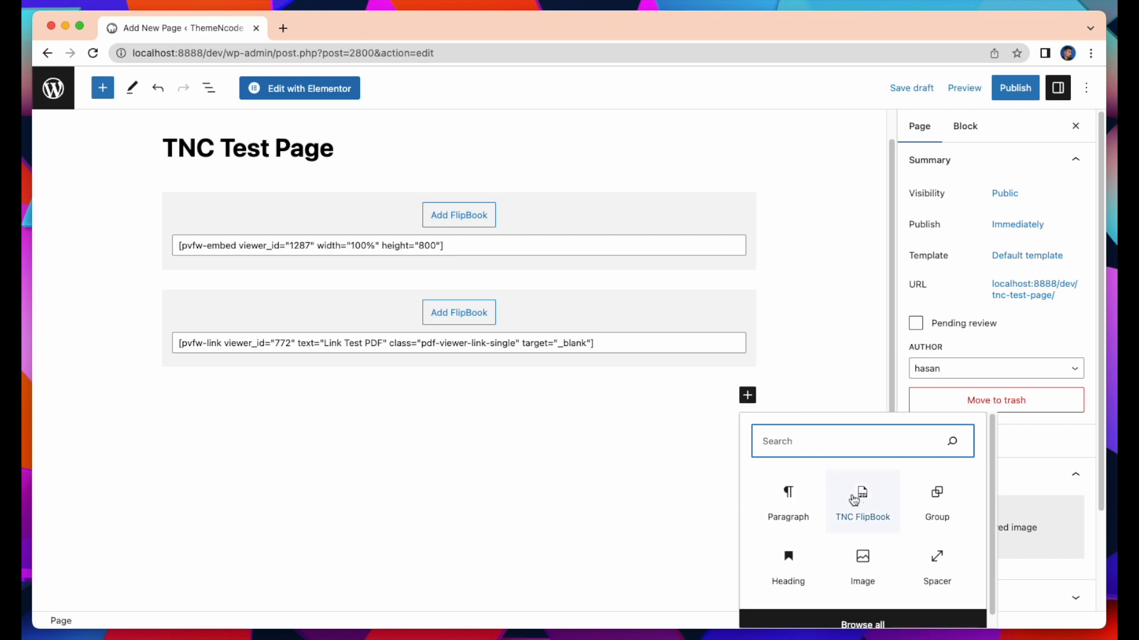
left_click(862, 501)
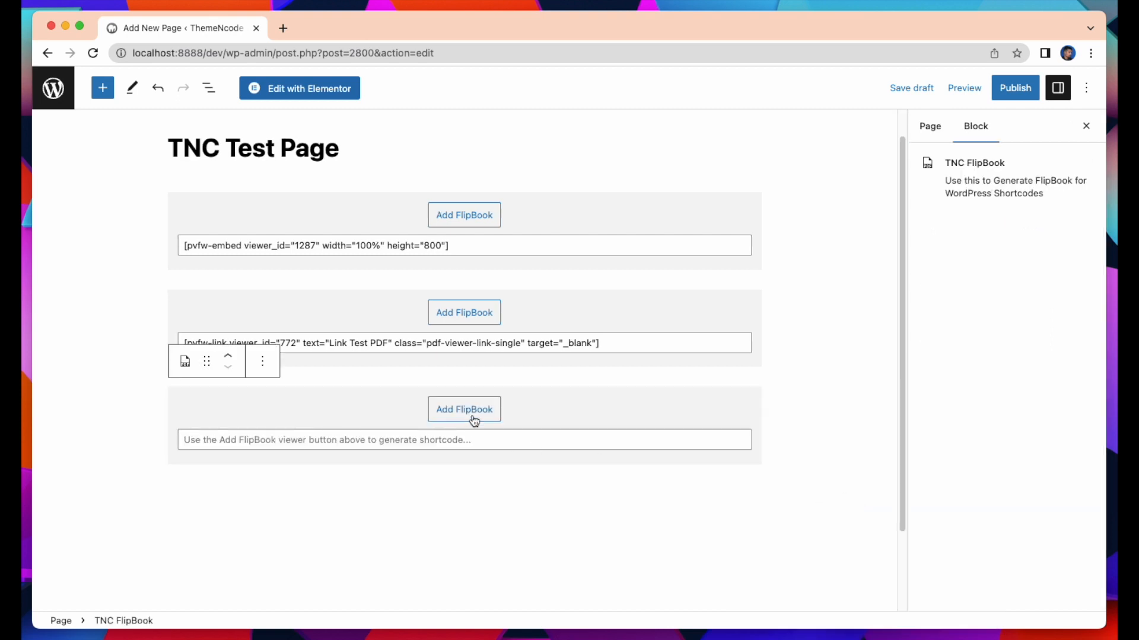
left_click(464, 408)
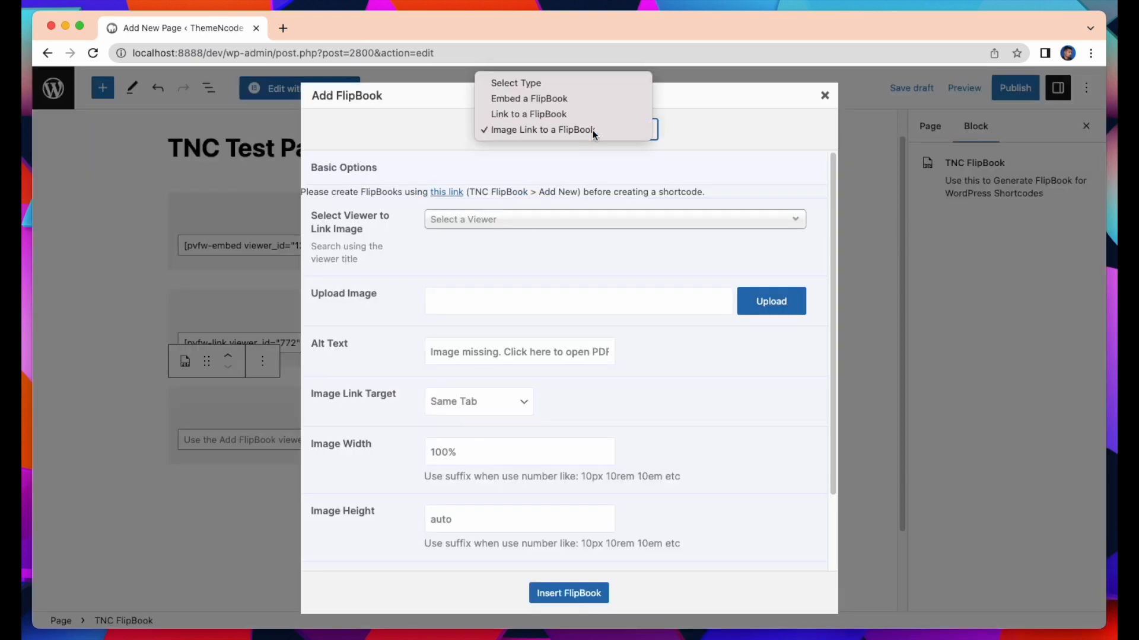
left_click(541, 129)
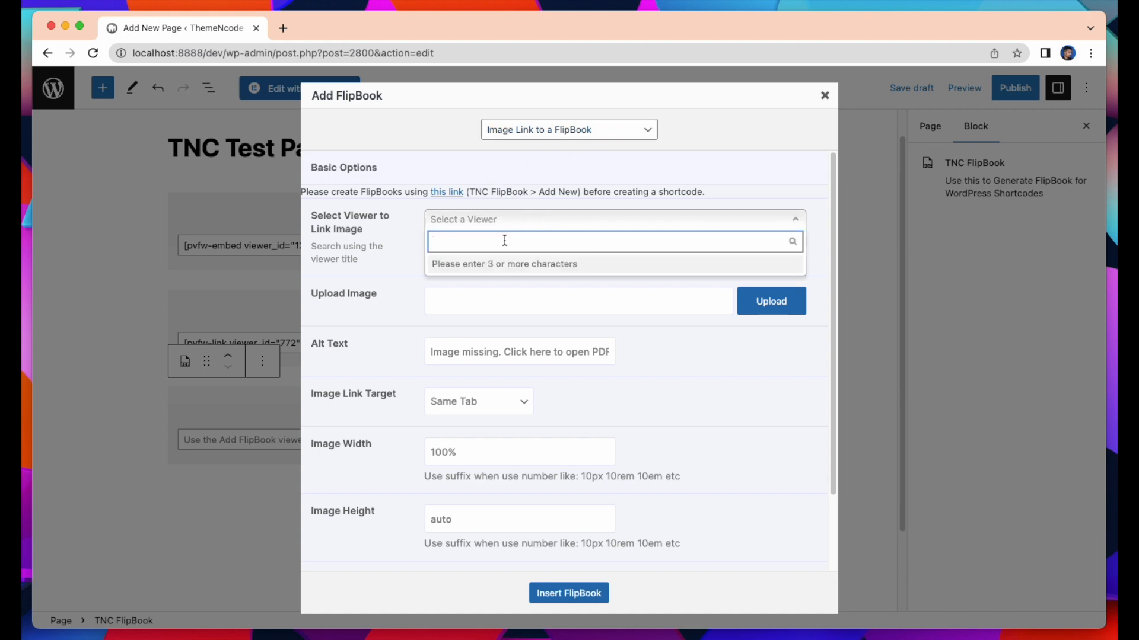
type("houseplant")
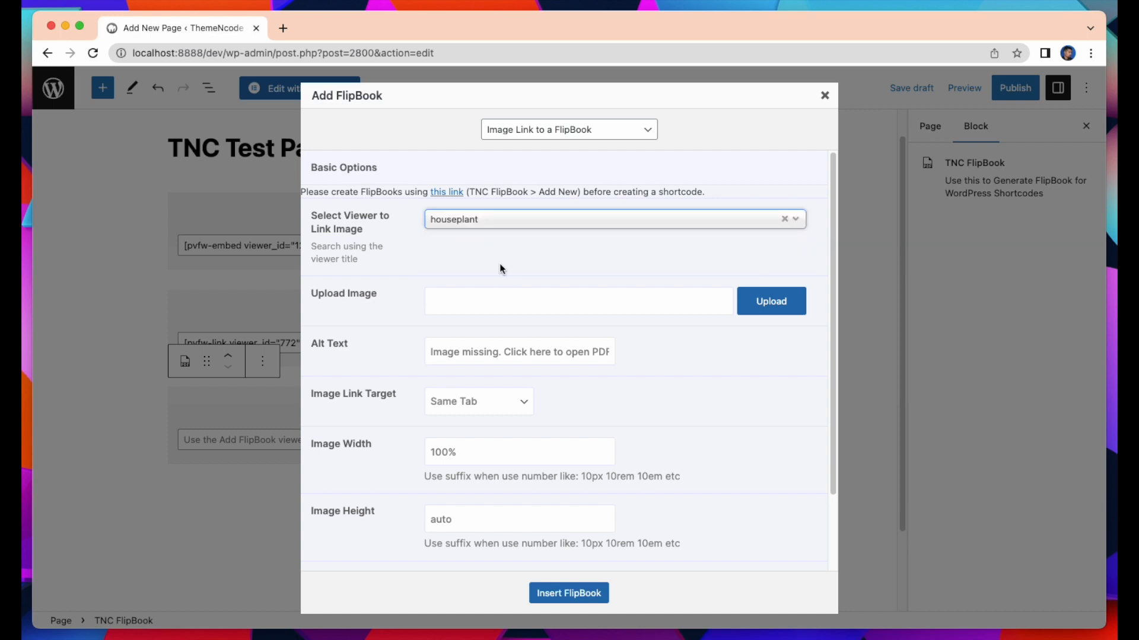
mouse_move(462, 277)
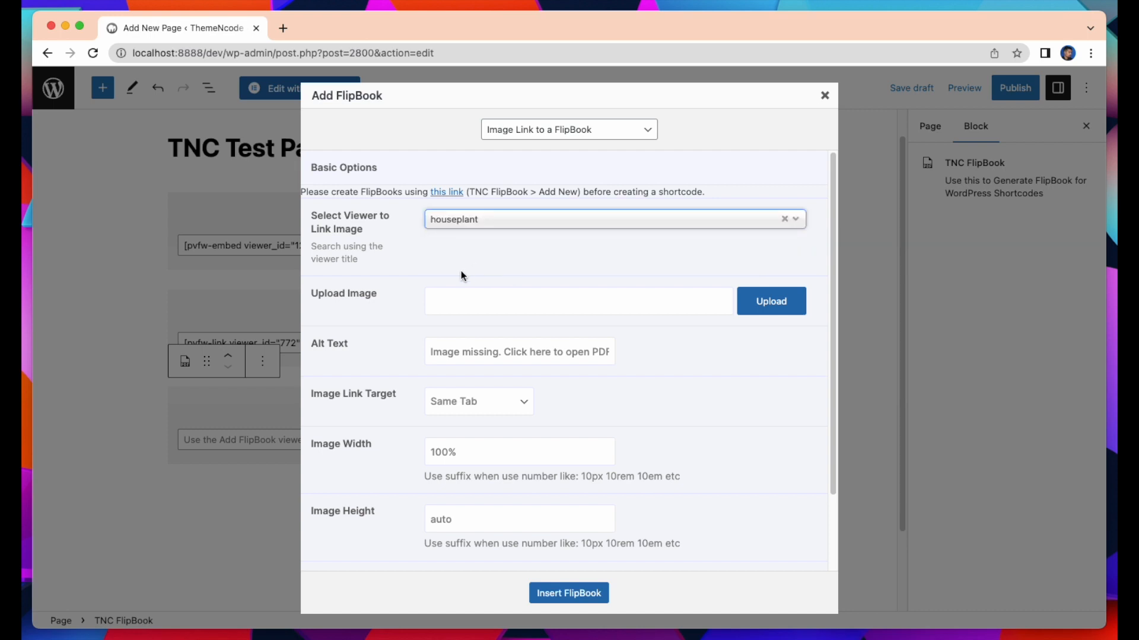
Step: Upload and select house.jpeg from the media library as the link image
left_click(769, 301)
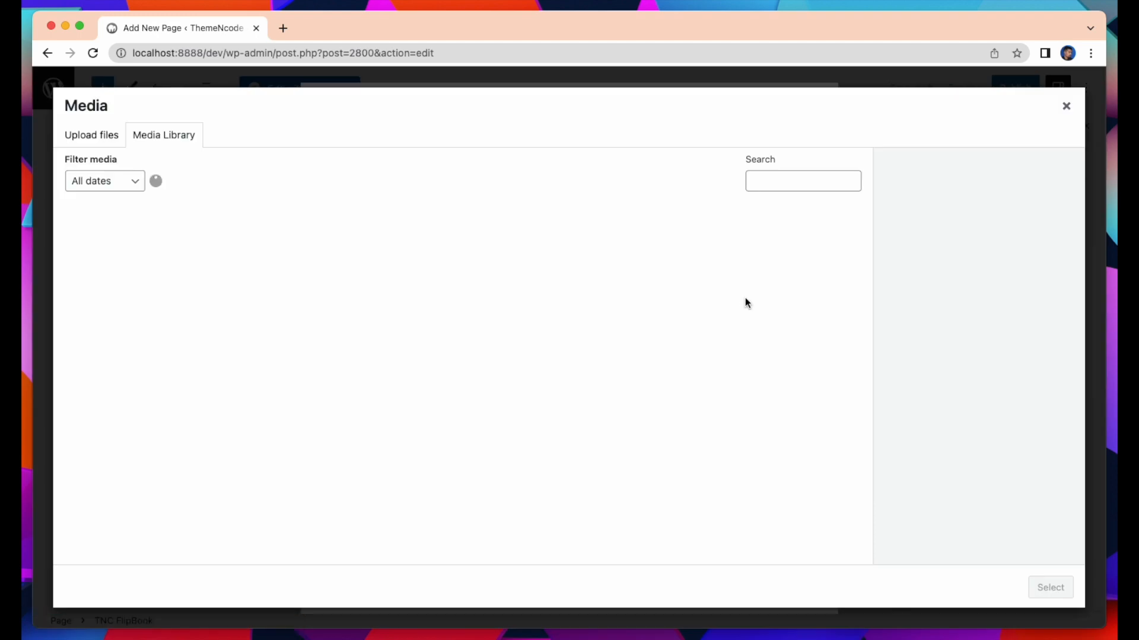
left_click(108, 460)
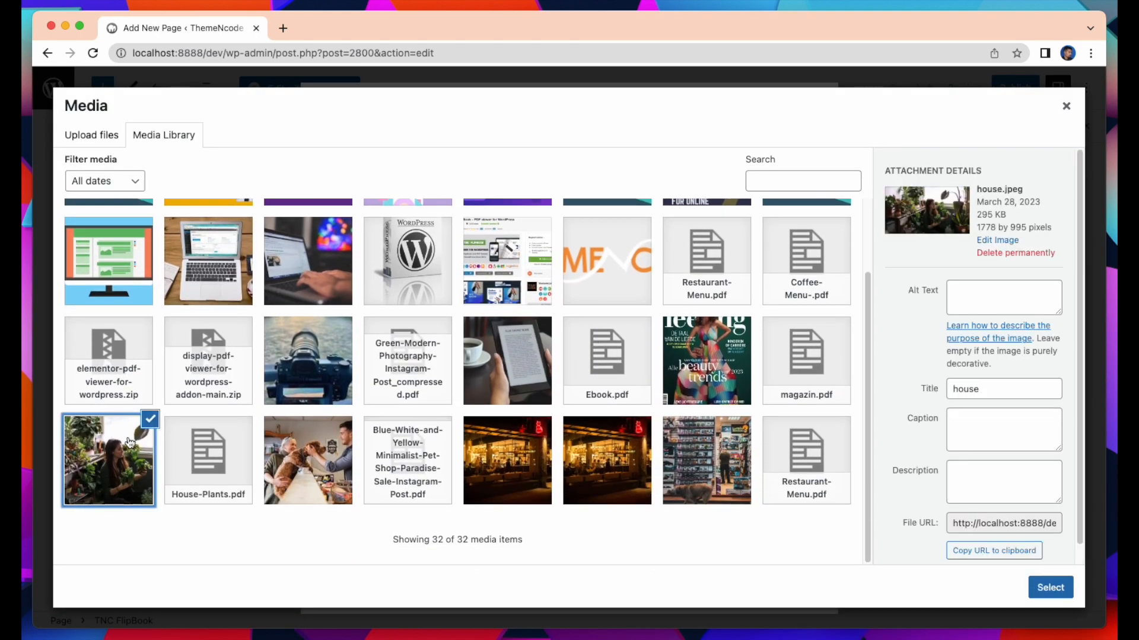
left_click(1049, 588)
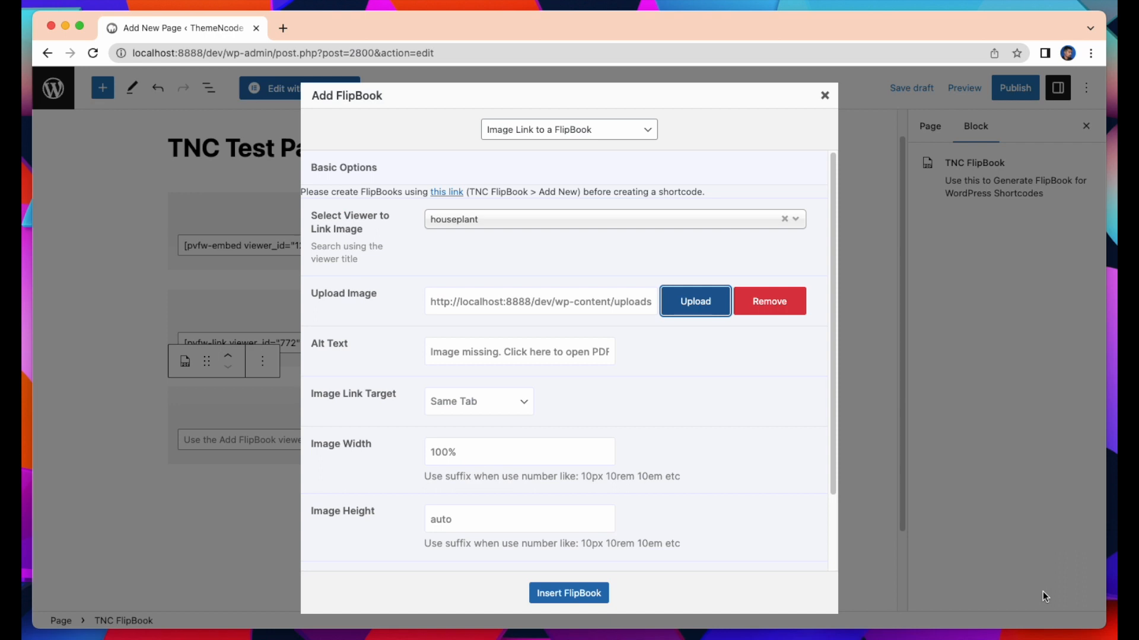
mouse_move(567, 335)
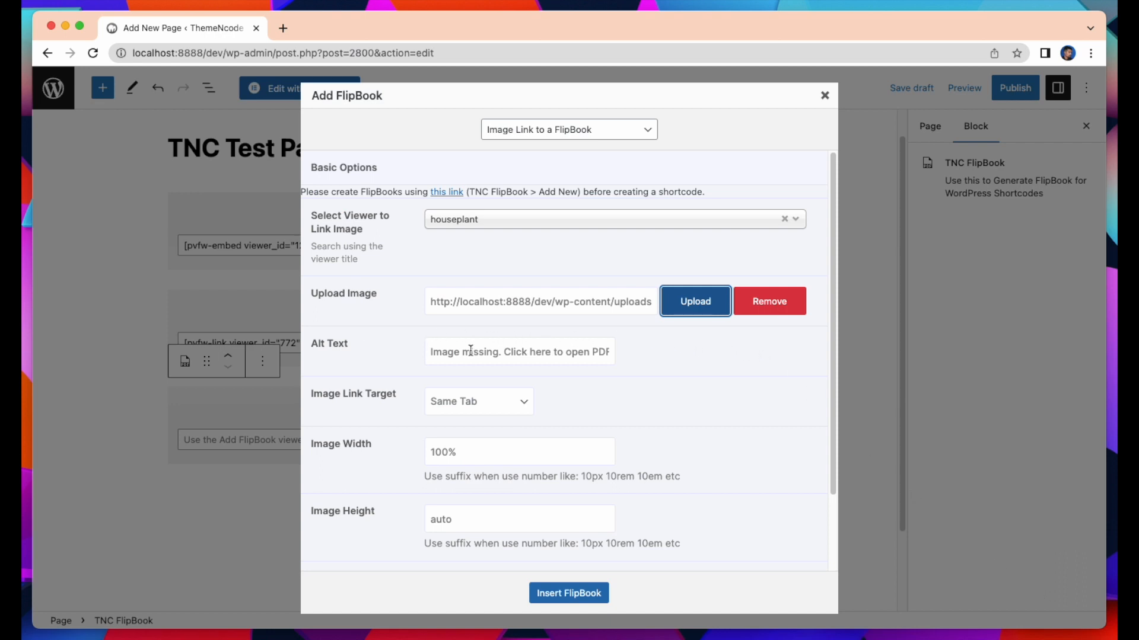
mouse_move(456, 401)
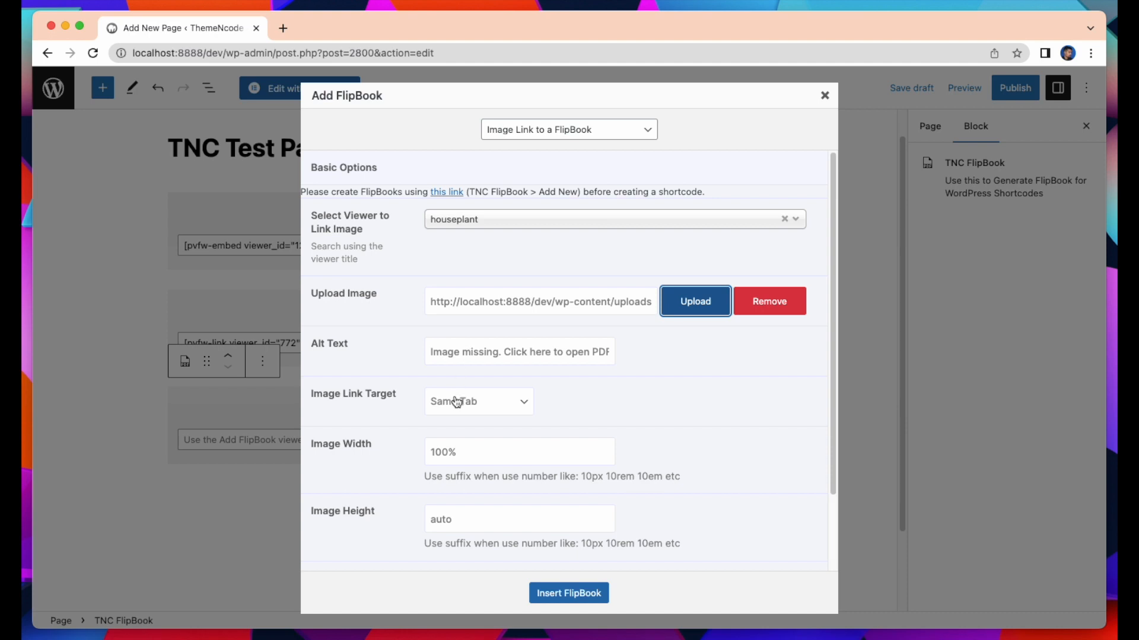
mouse_move(434, 411)
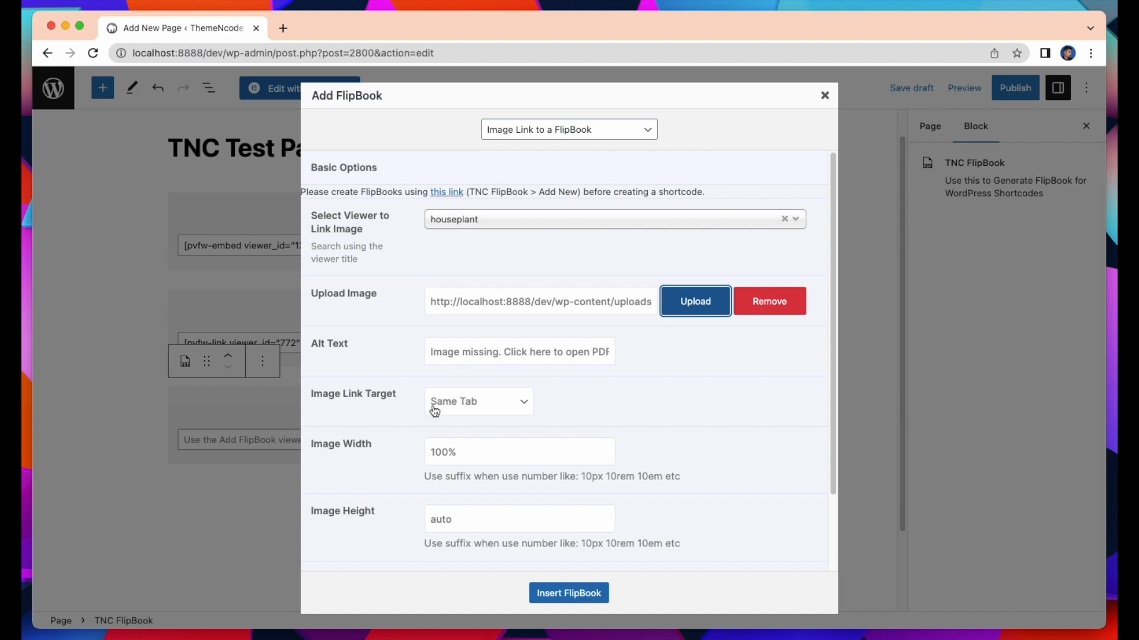
Step: Set Image Link Target to New Tab and insert the image-link shortcode into the block
left_click(479, 401)
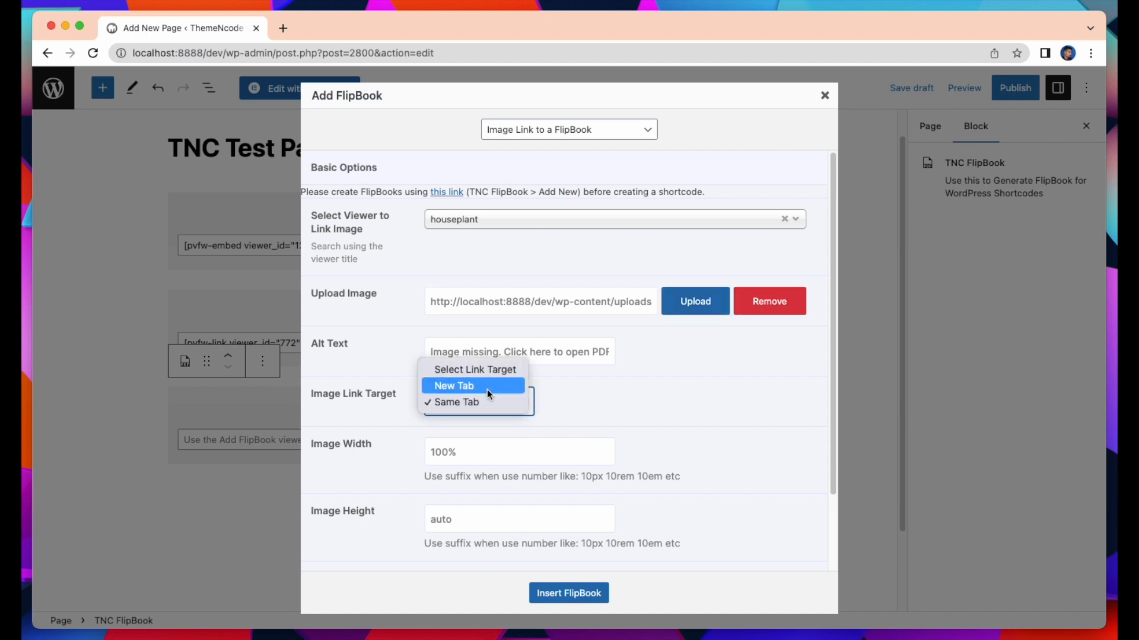
left_click(453, 385)
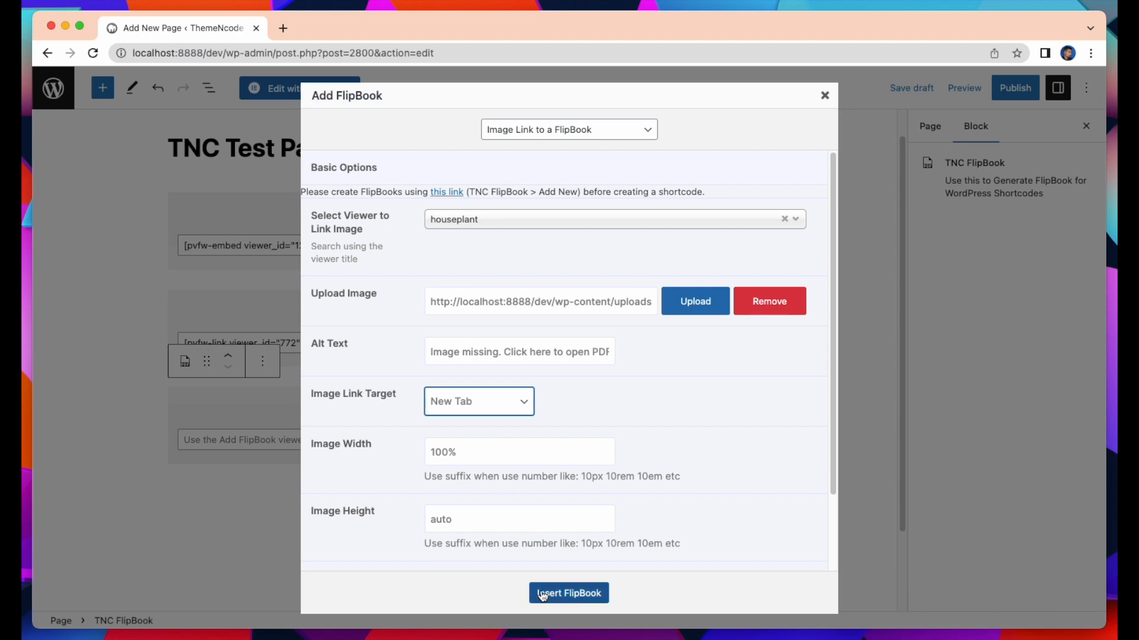
left_click(569, 593)
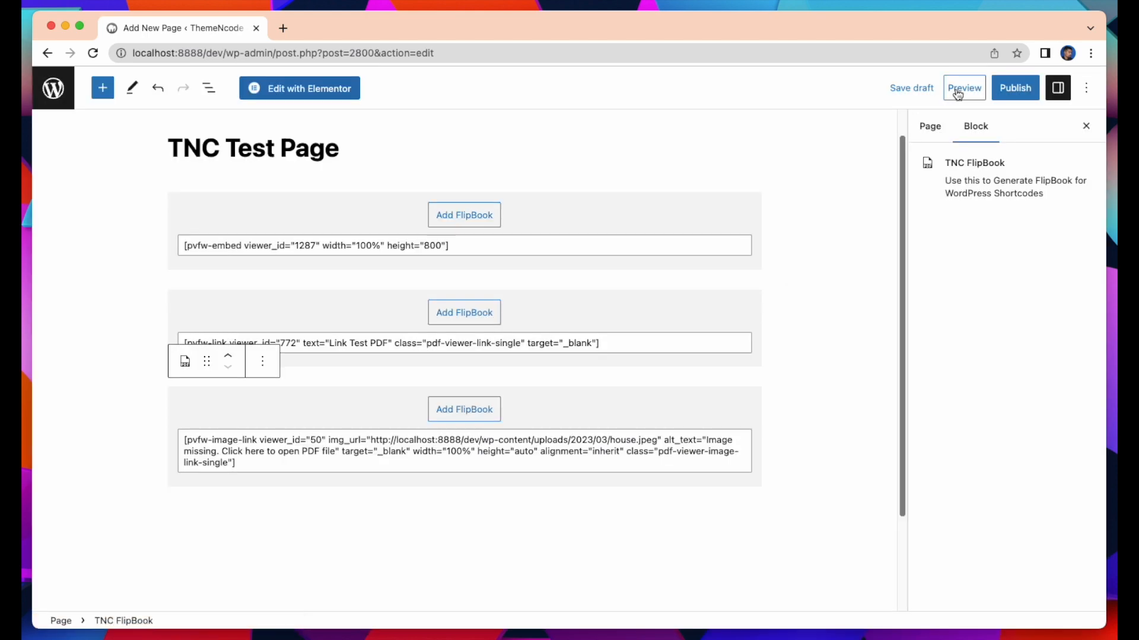
Step: Preview the page showing the embedded flipbook, Link Test PDF link and plant photo
left_click(964, 87)
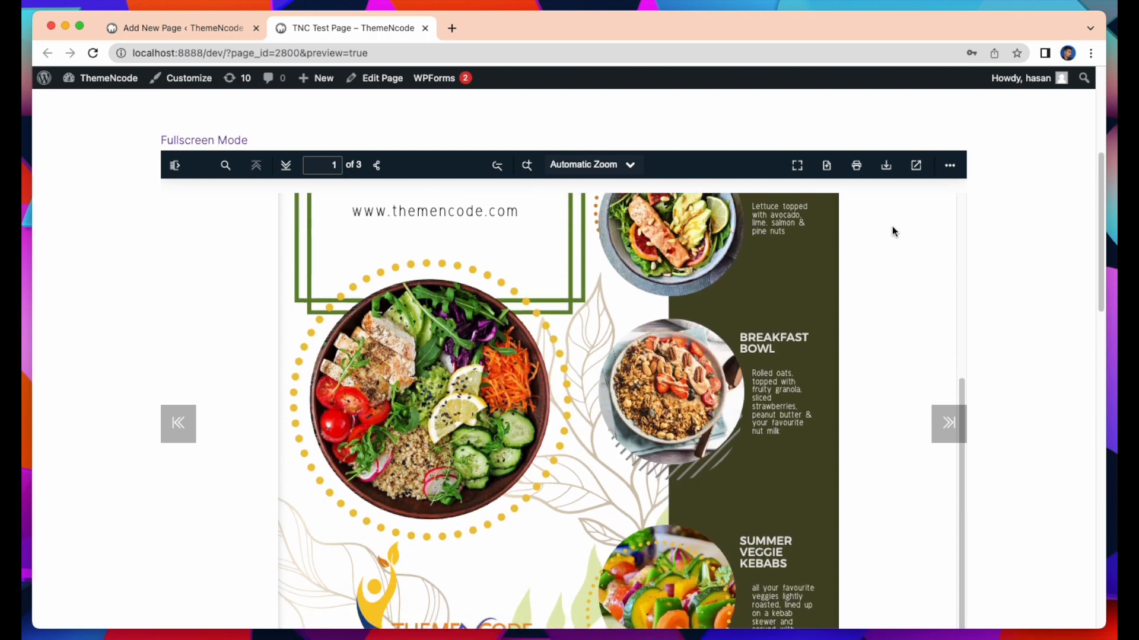
scroll("down", 3)
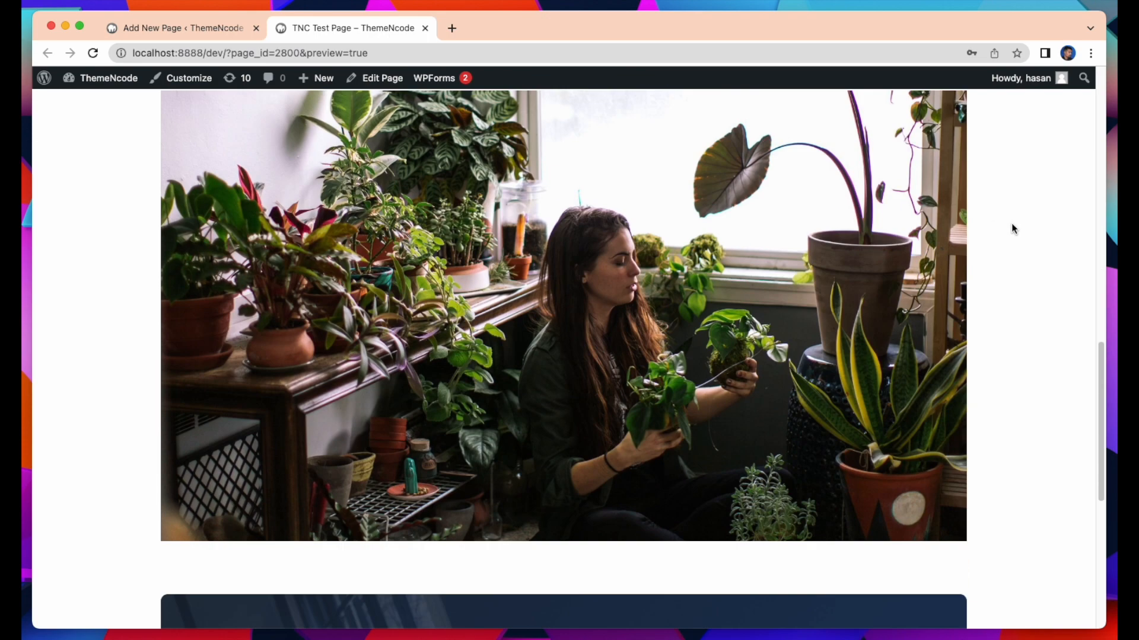
scroll("up", 3)
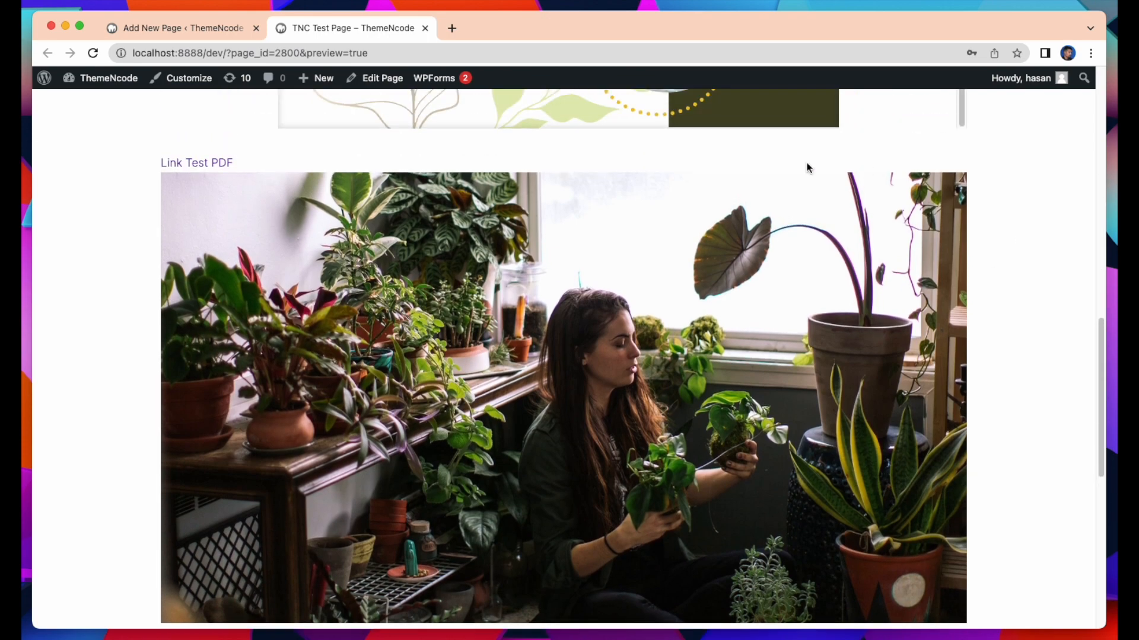
mouse_move(227, 399)
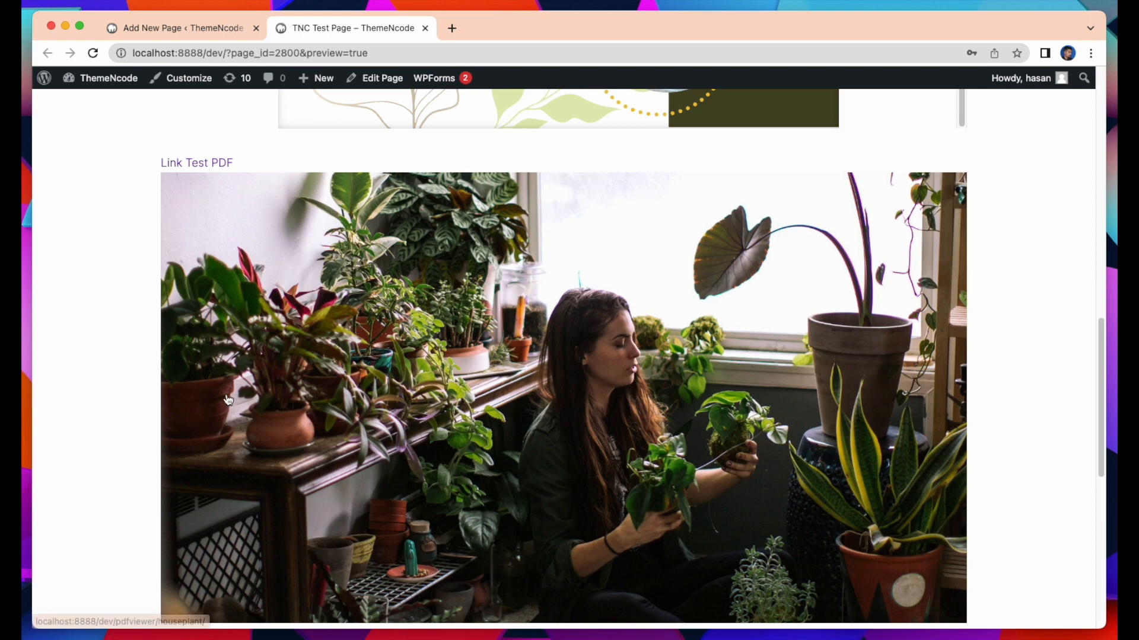
Step: Open the flipbook from the plant photo and page forward to its sixth, last page
left_click(196, 162)
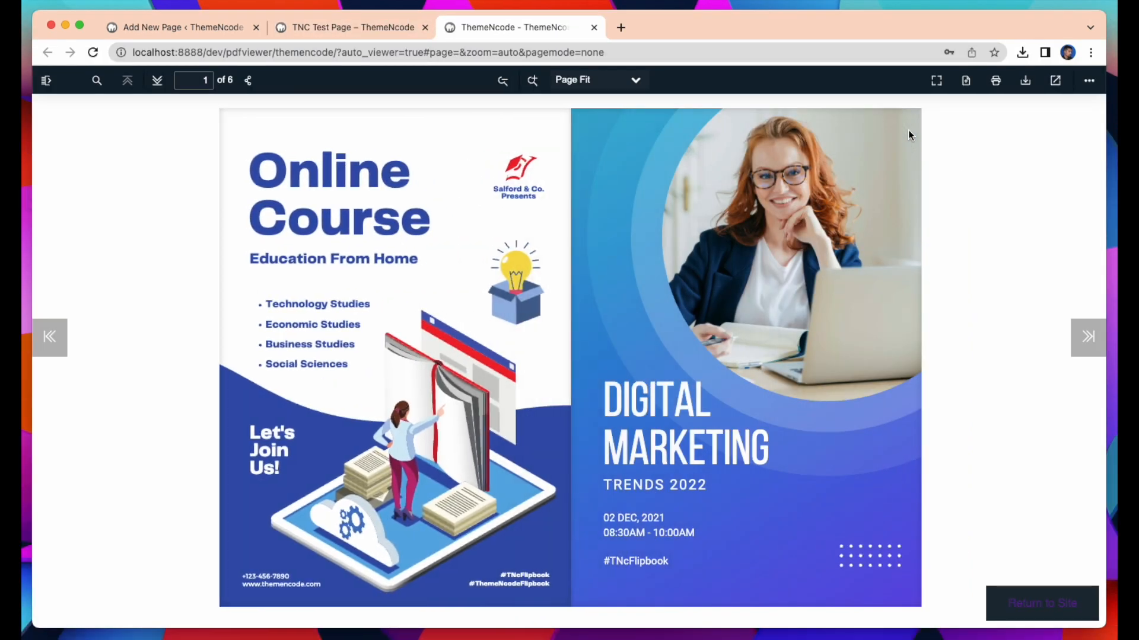
left_click(1087, 336)
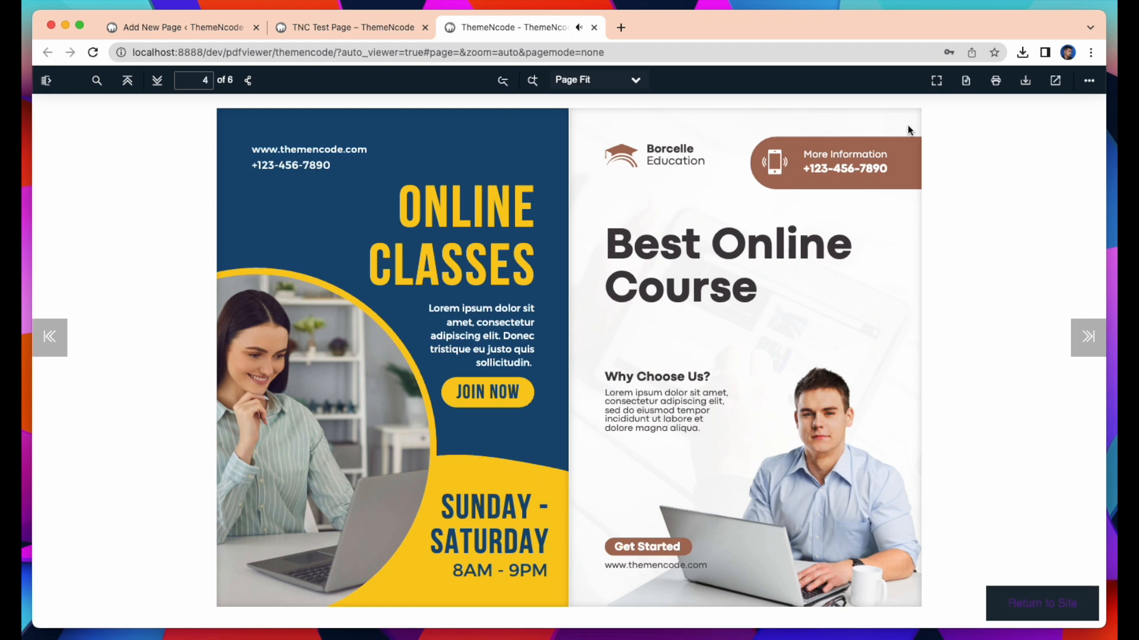
left_click(156, 80)
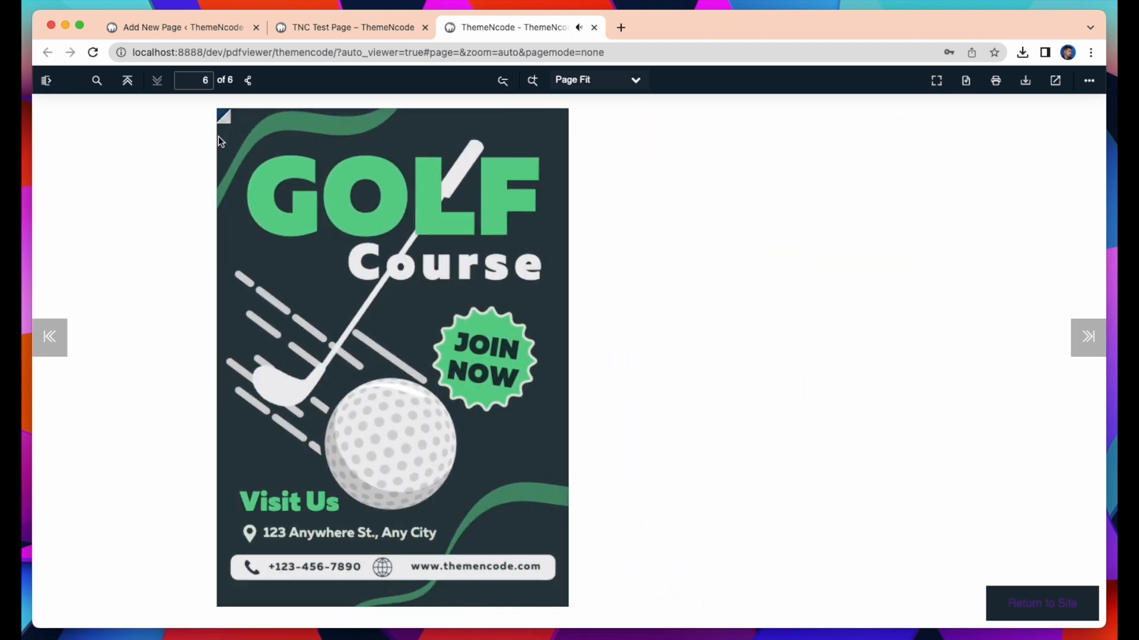